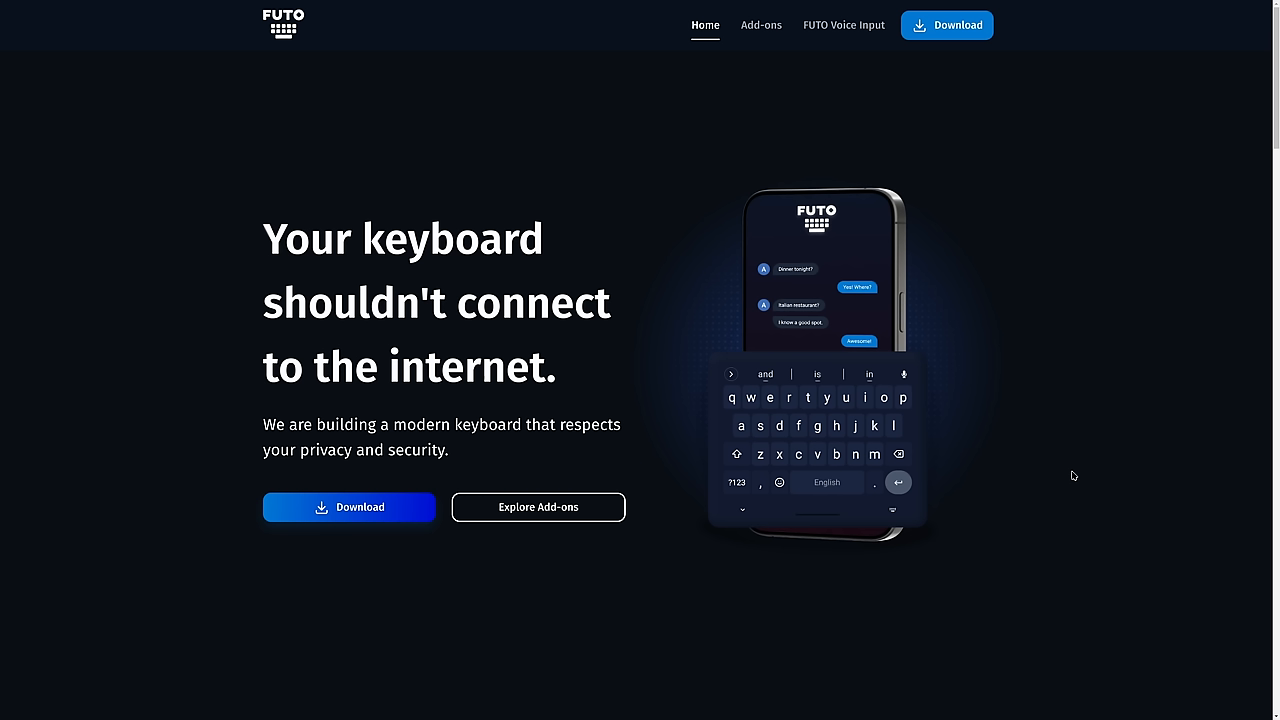
Scroll through the feature cards on the FUTO Keyboard homepage
scroll(down, 3)
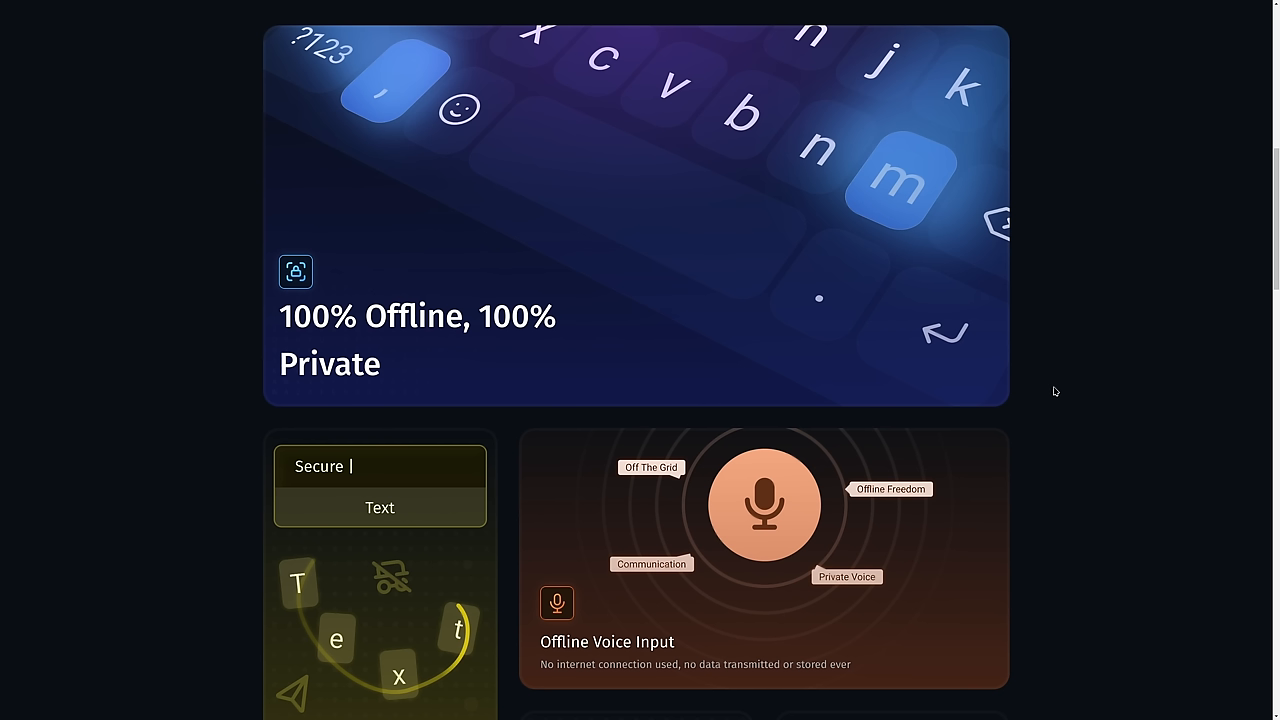
mouse_move(985, 548)
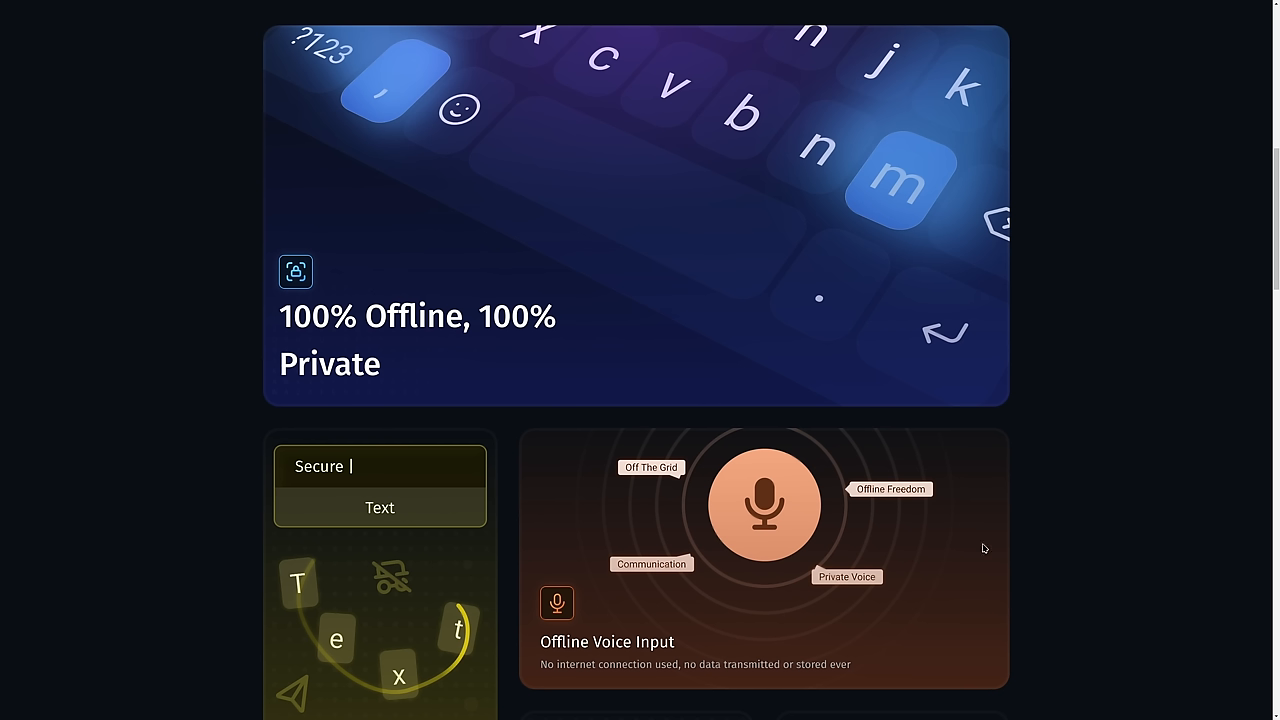
mouse_move(1066, 518)
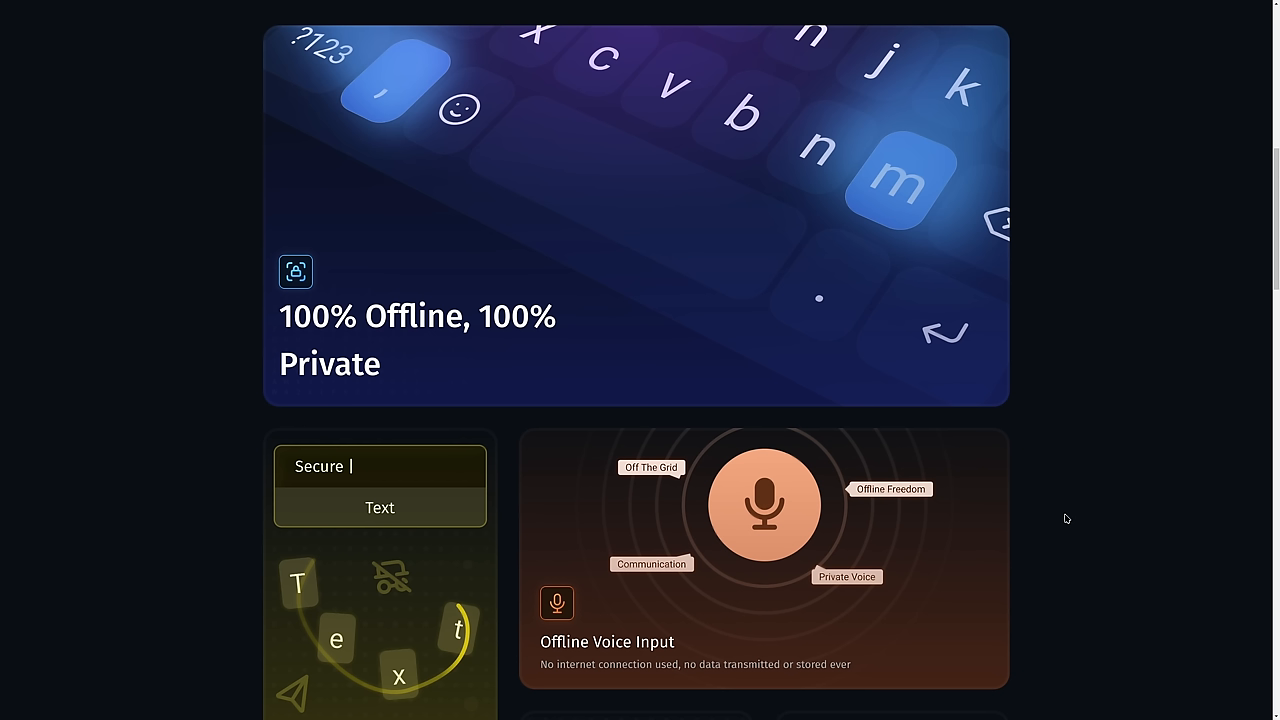
scroll(down, 3)
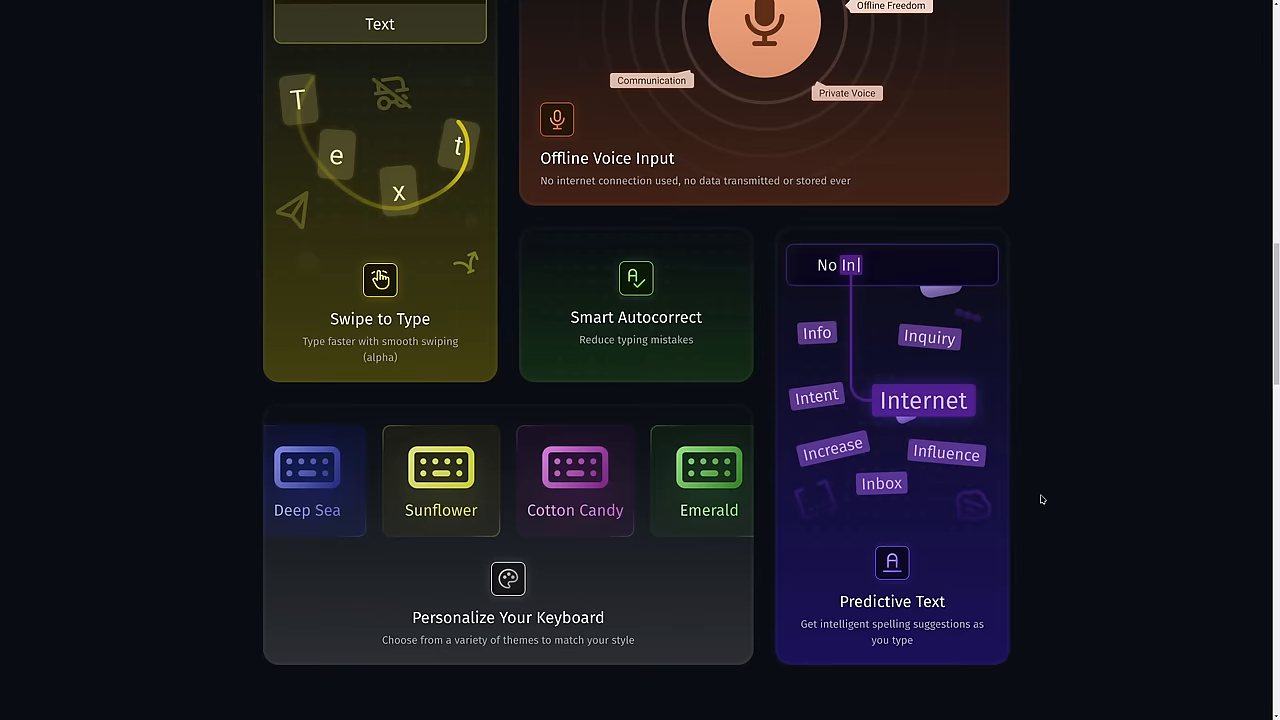
scroll(up, 3)
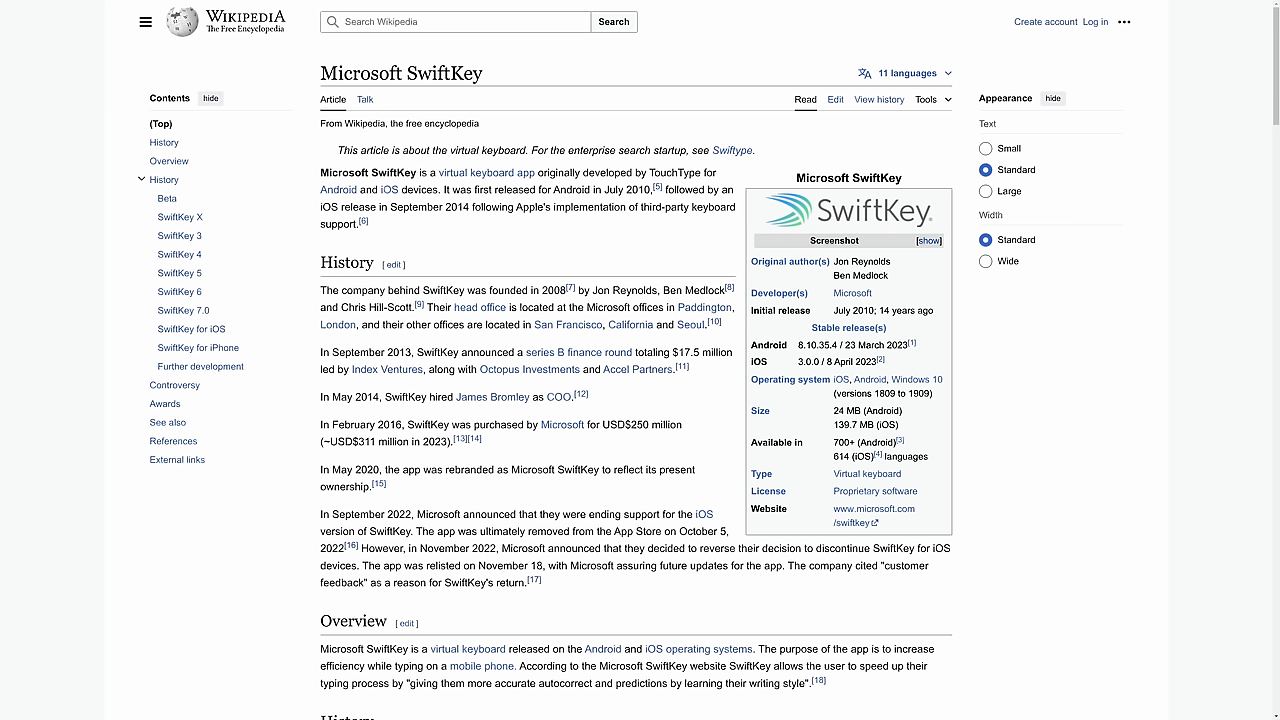
Visit Microsoft's official SwiftKey site from the Wikipedia infobox and scroll the page
click(874, 513)
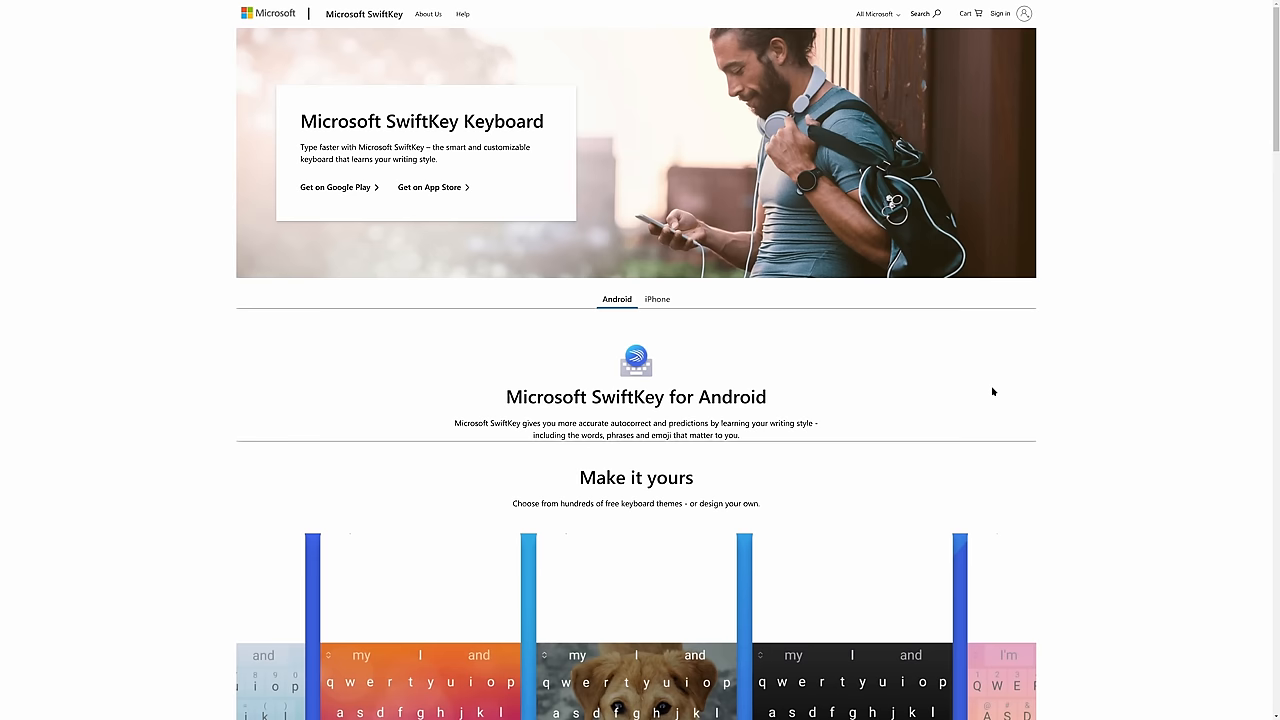
scroll(down, 3)
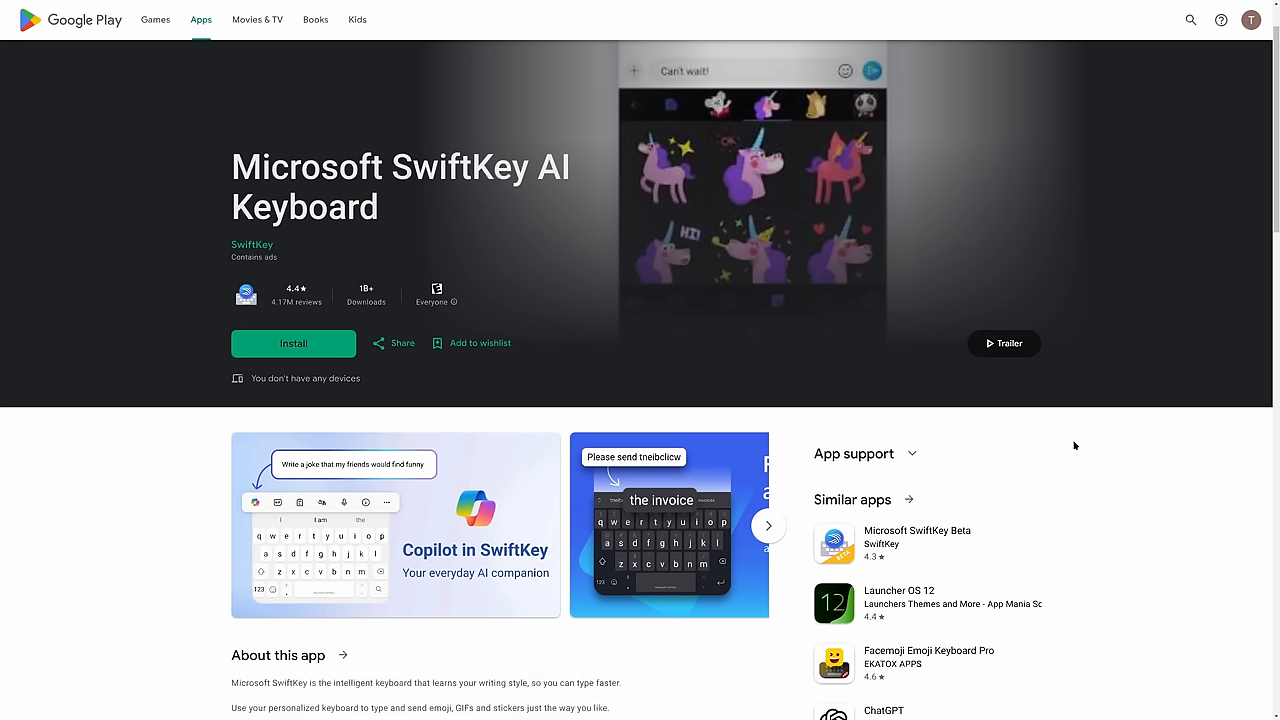
mouse_move(1047, 432)
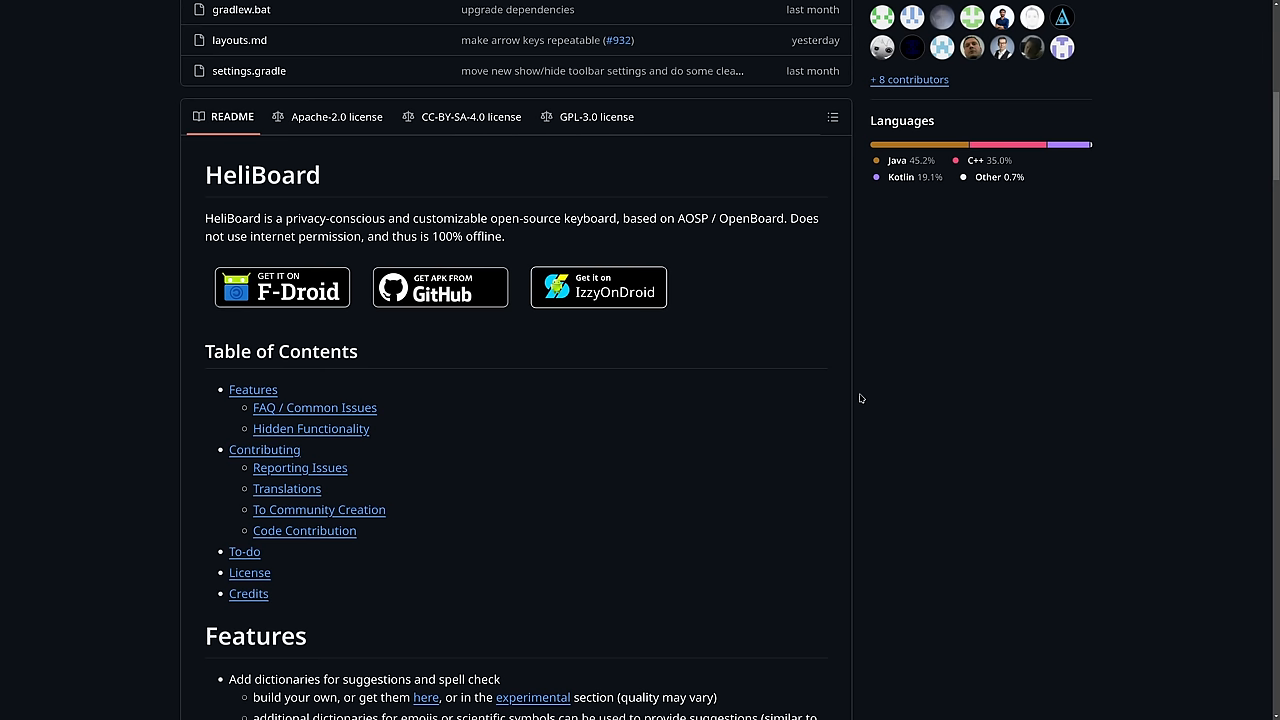
mouse_move(828, 396)
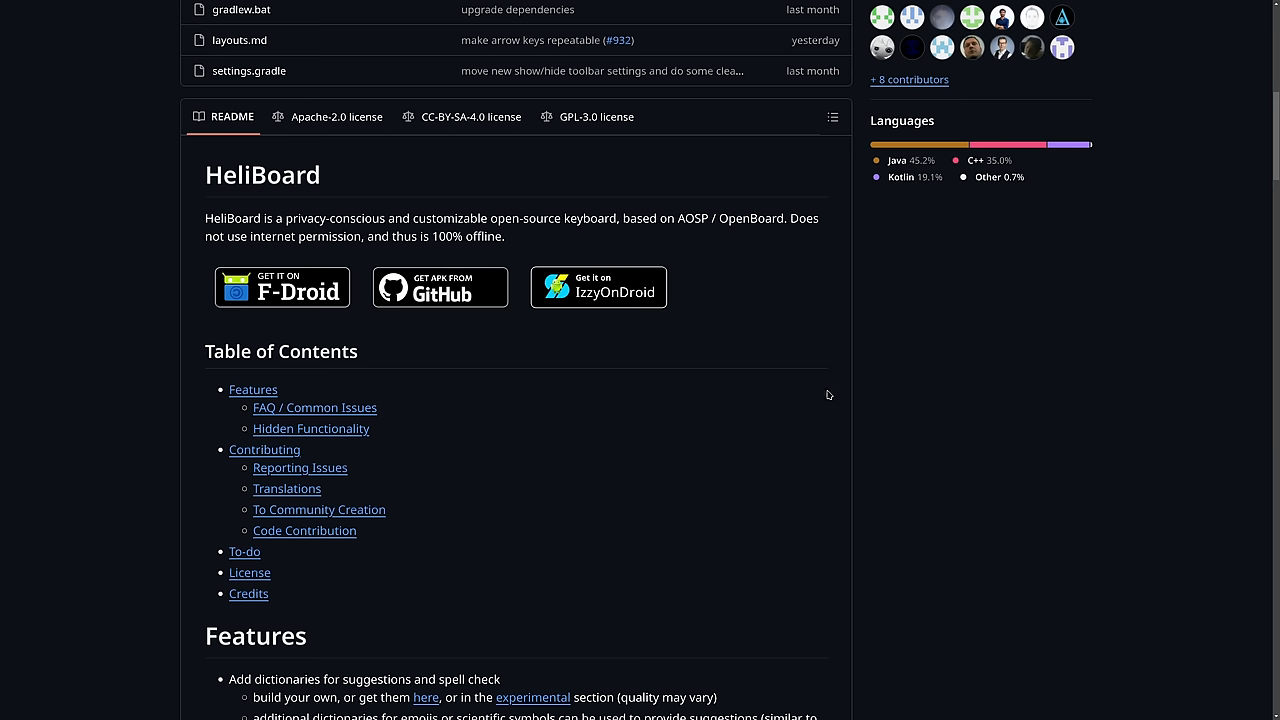
Scroll the HeliBoard GitHub README down through its Features list
scroll(down, 3)
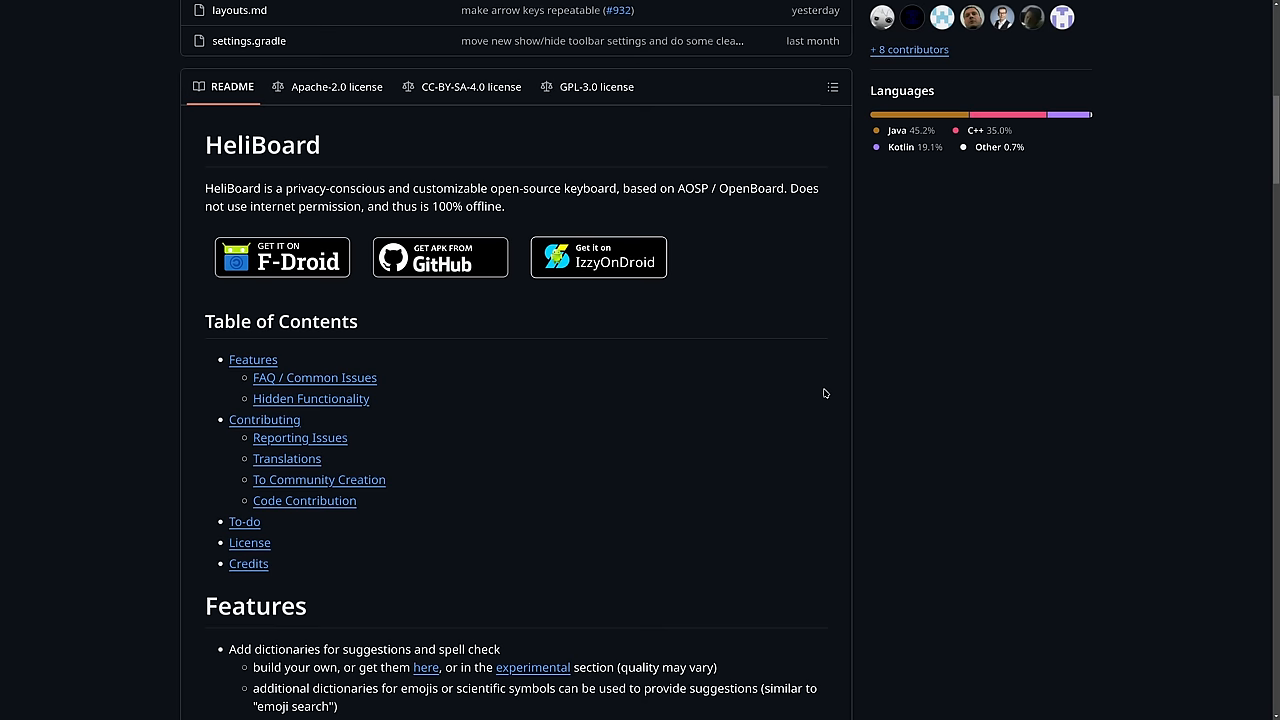
mouse_move(610, 211)
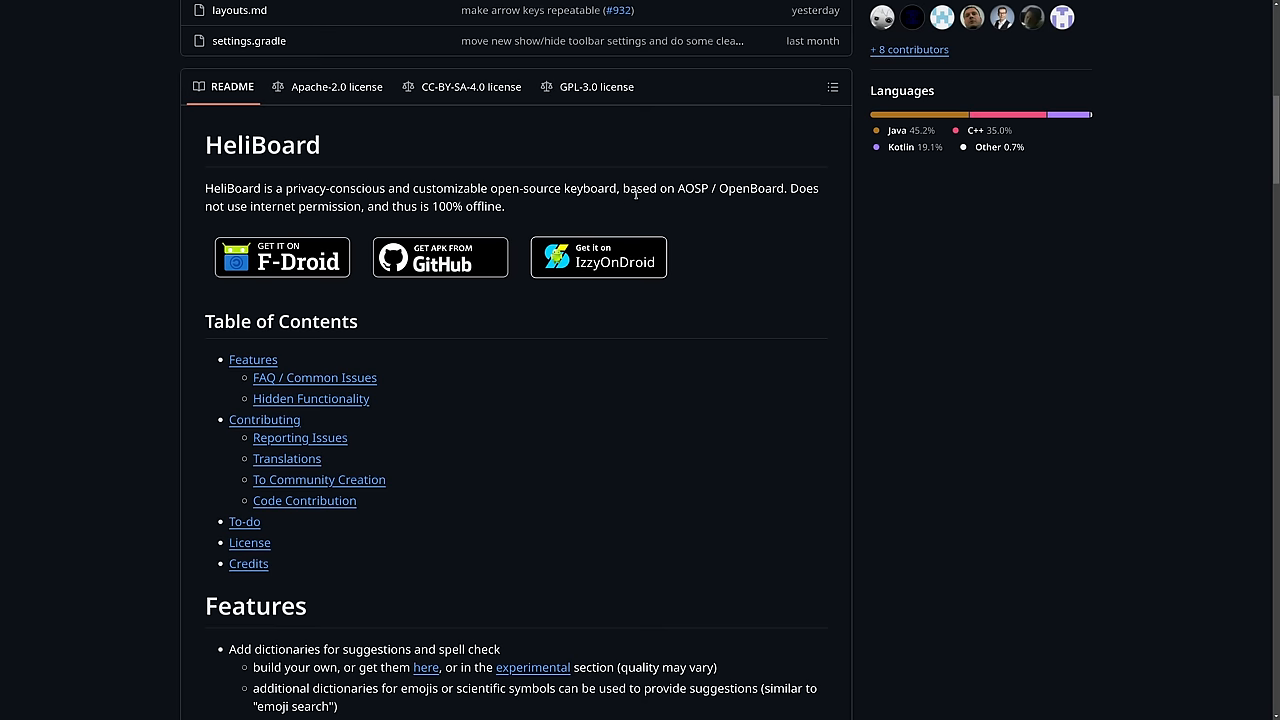
scroll(down, 3)
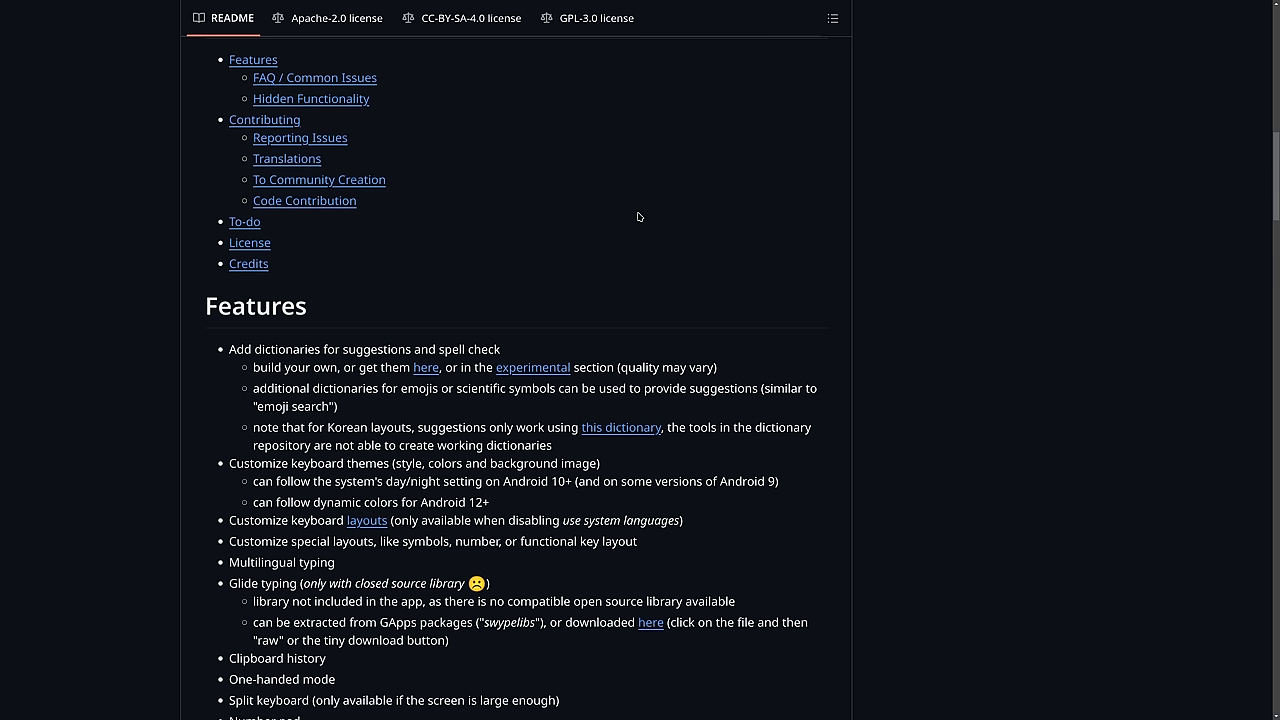
scroll(down, 3)
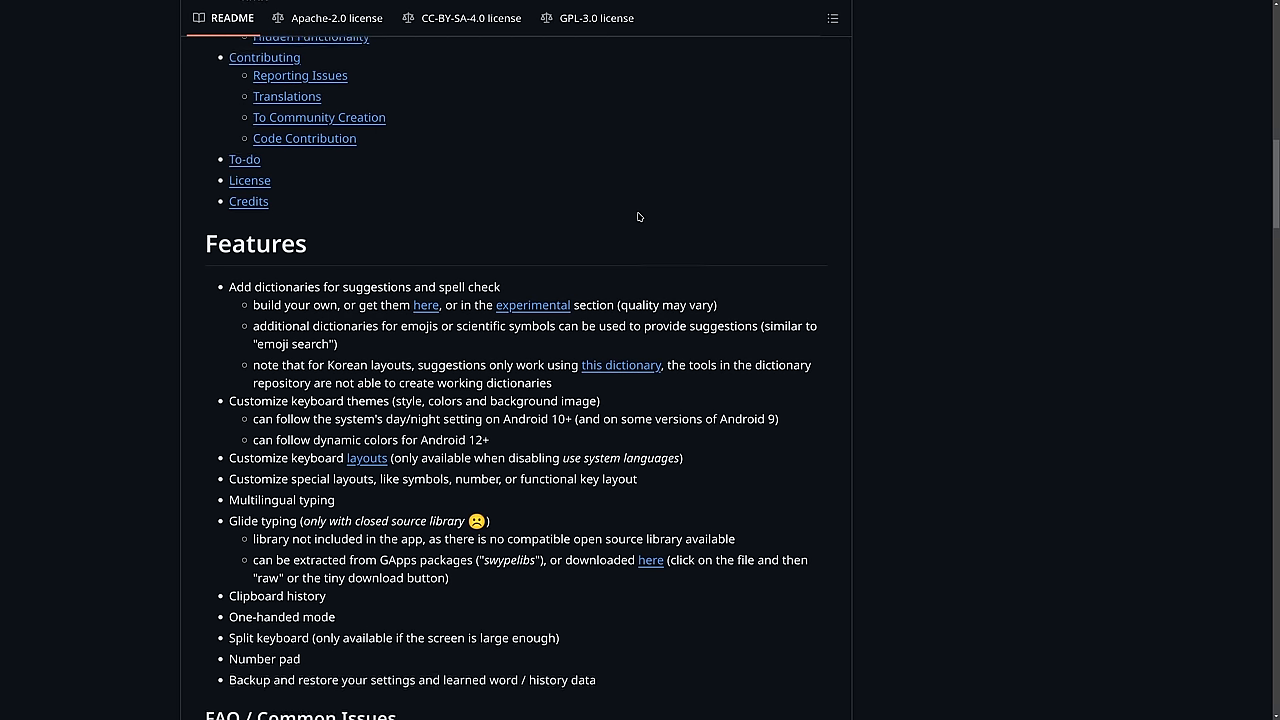
scroll(down, 3)
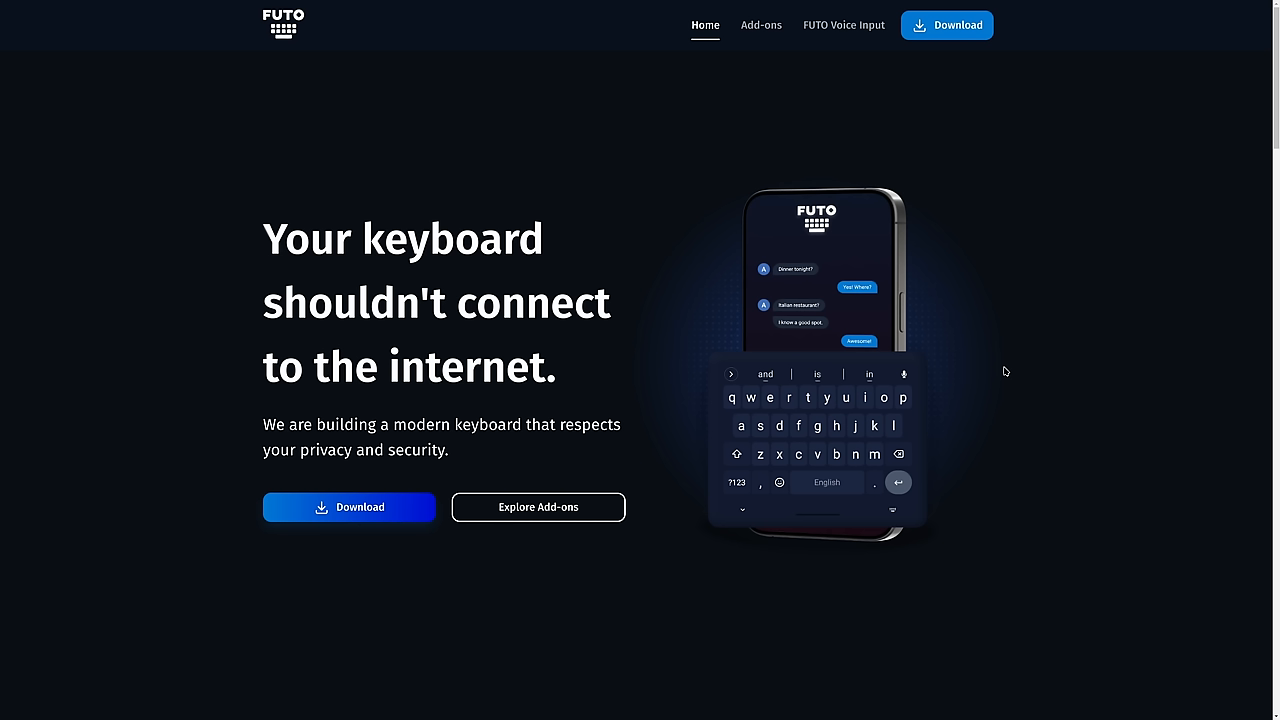
Scroll the FUTO homepage down to the Download FUTO Keyboard section and license pitch
scroll(down, 3)
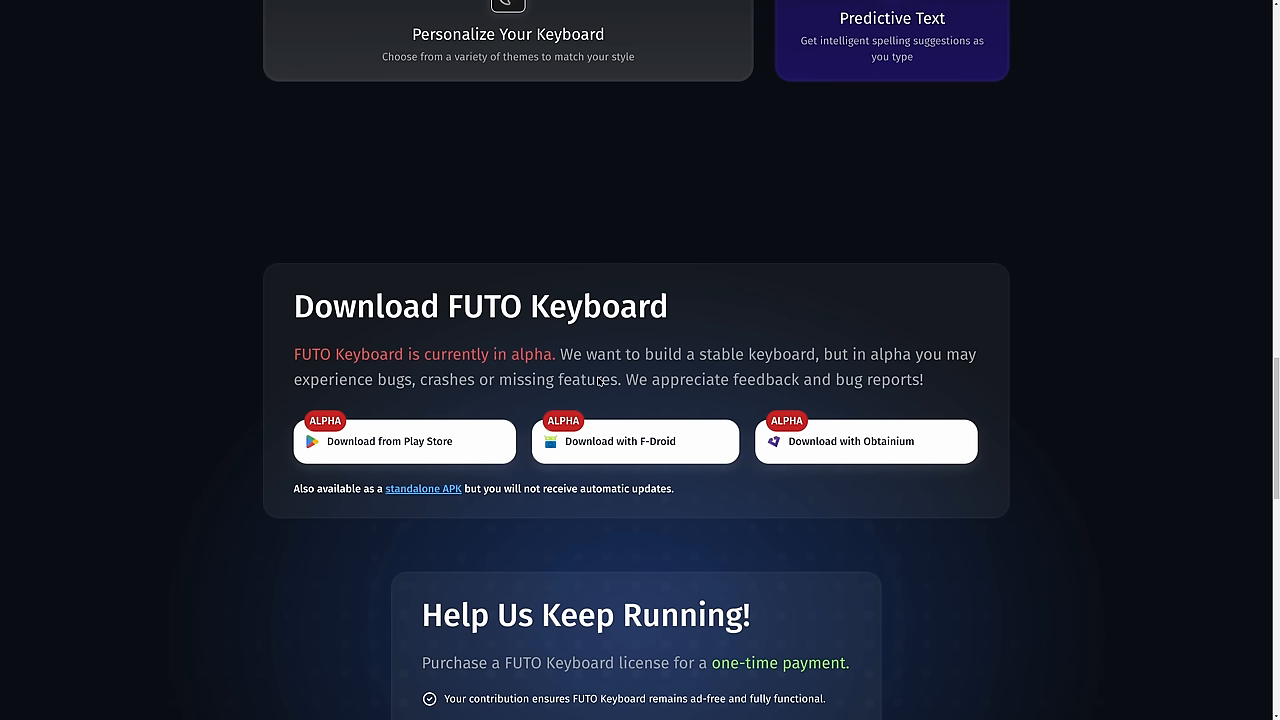
mouse_move(935, 334)
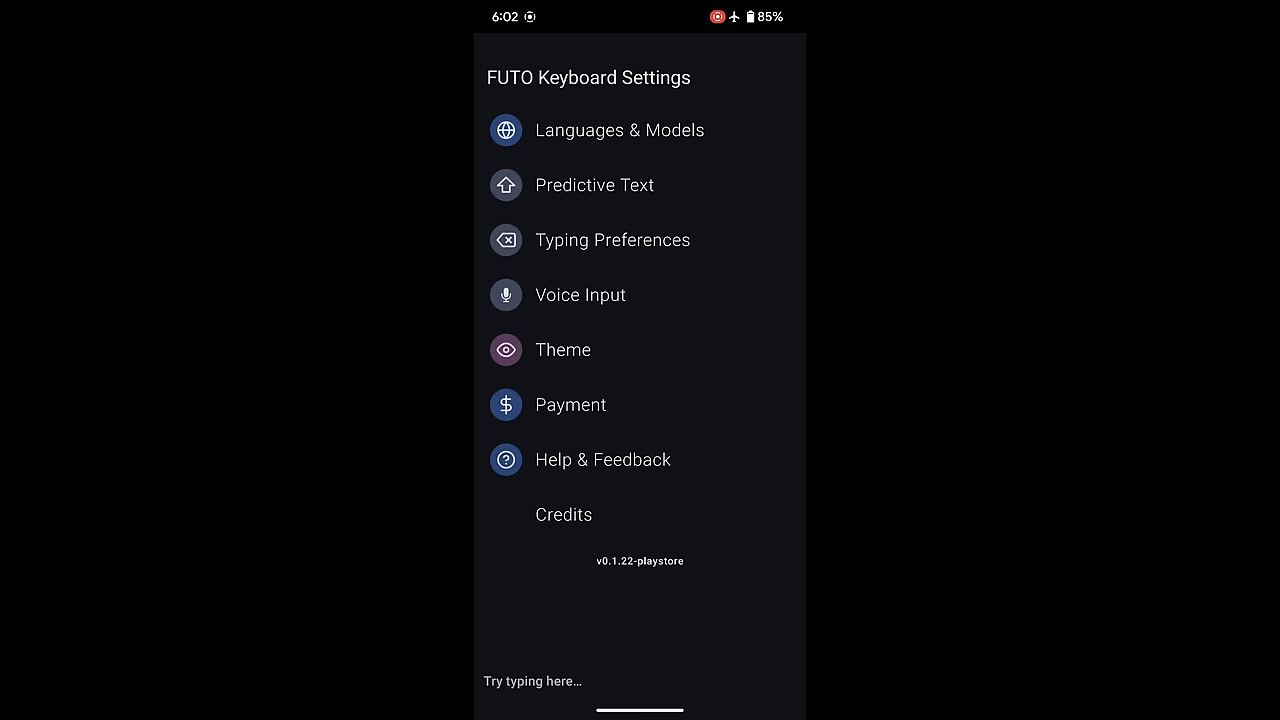
Type 'very good' in the test box, erase the test sentence, and hide the keyboard
click(532, 681)
text(the typing is)
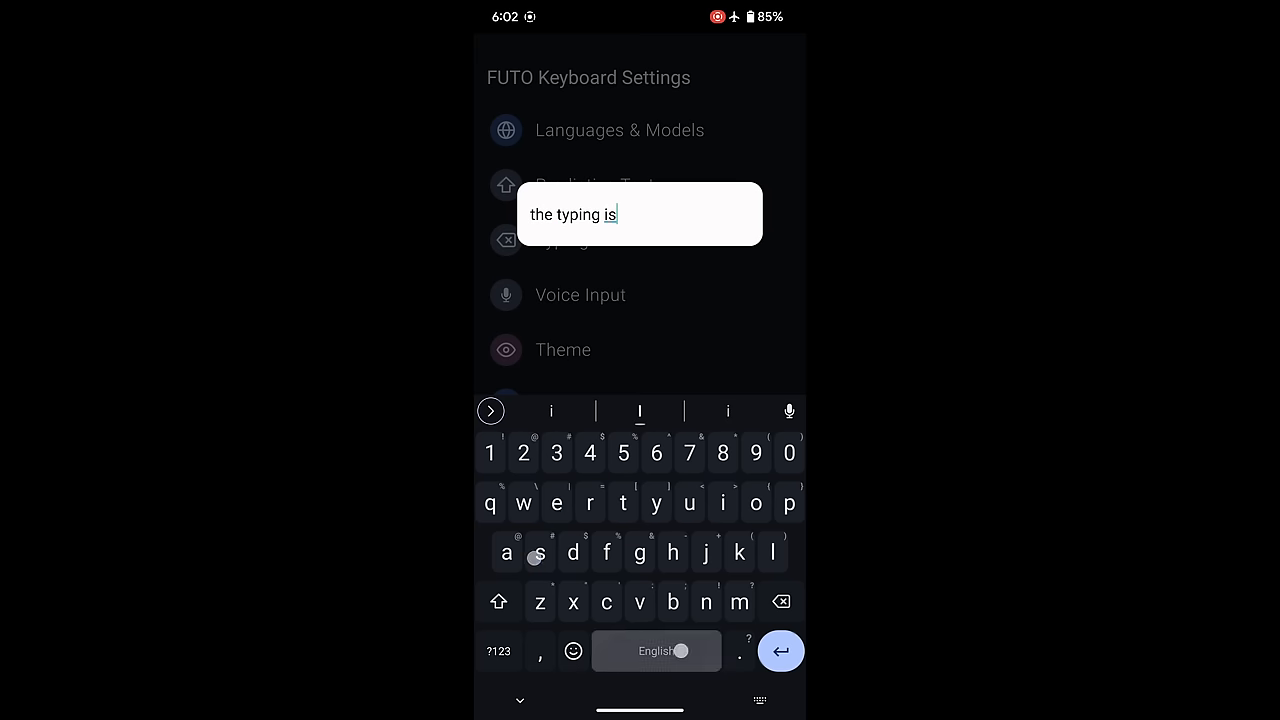
text(very good)
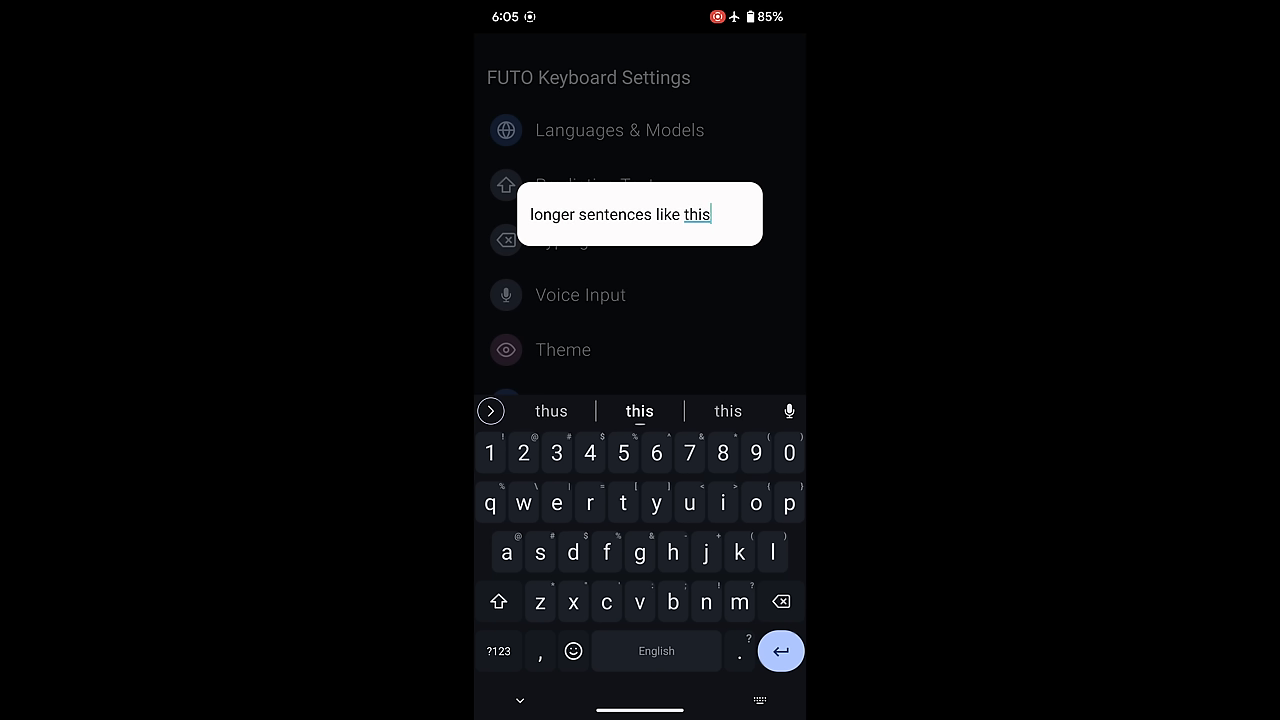
click(781, 601)
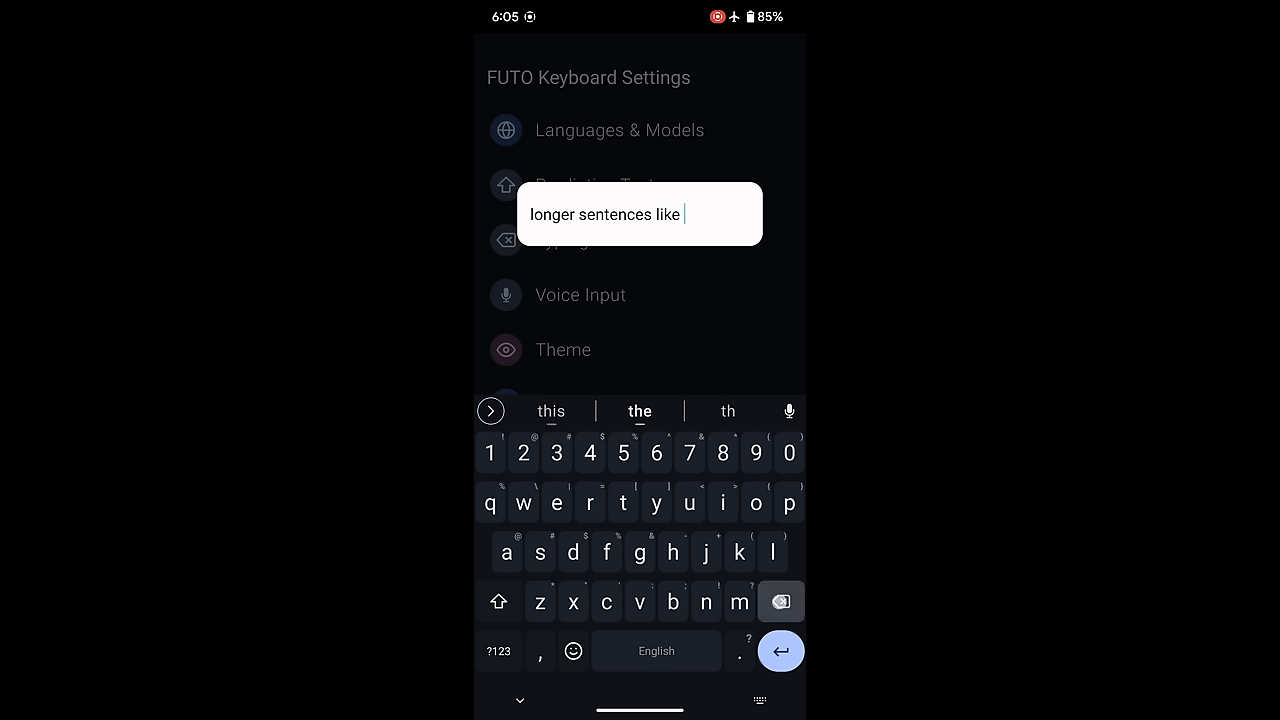
click(780, 601)
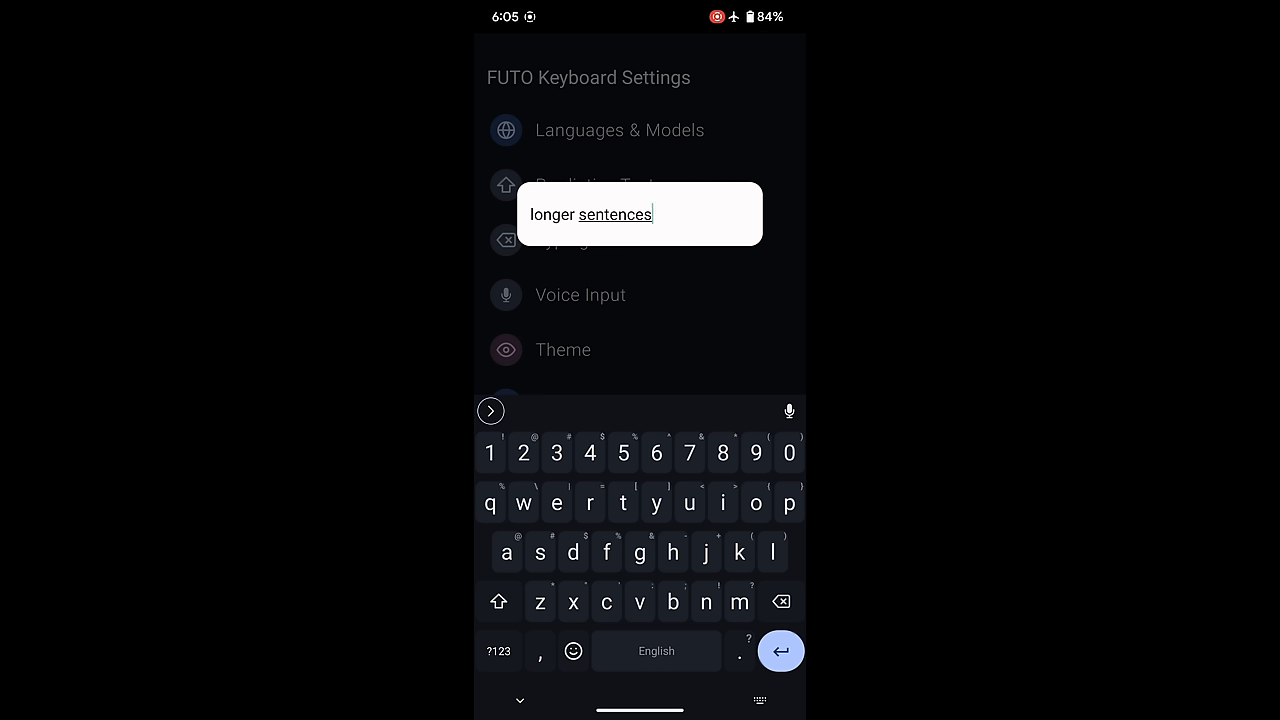
click(780, 601)
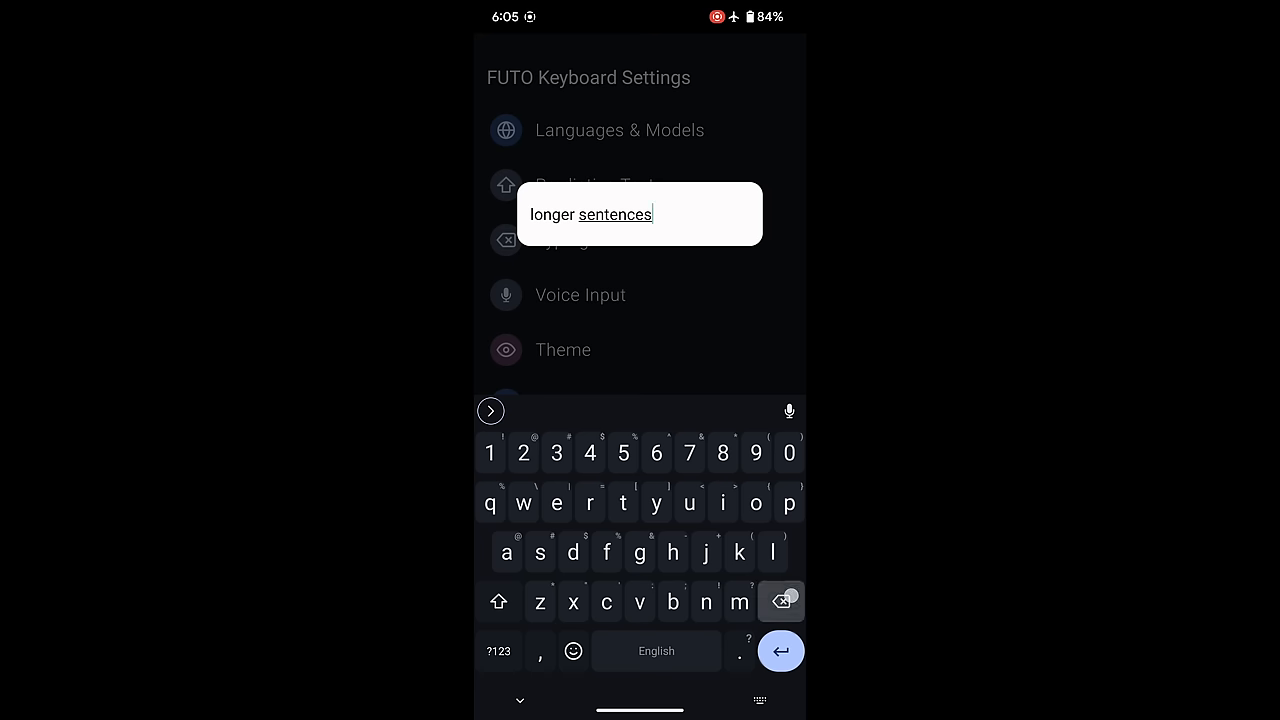
click(781, 601)
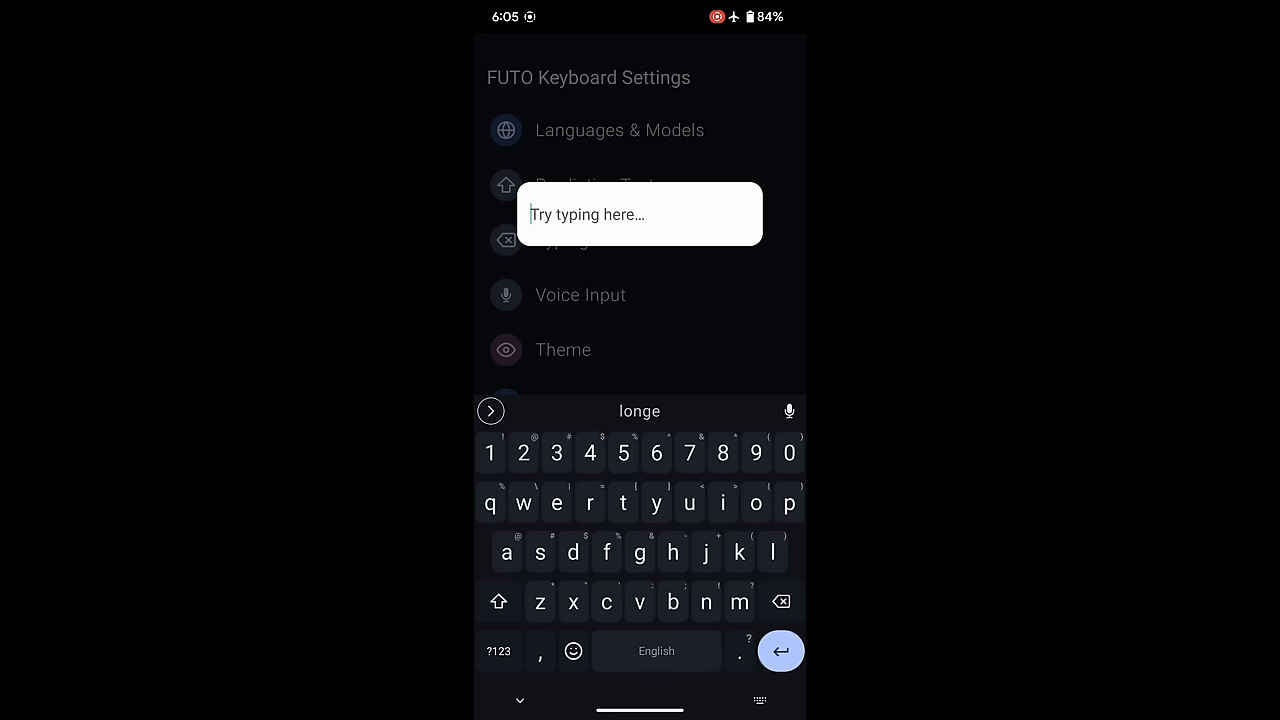
click(789, 411)
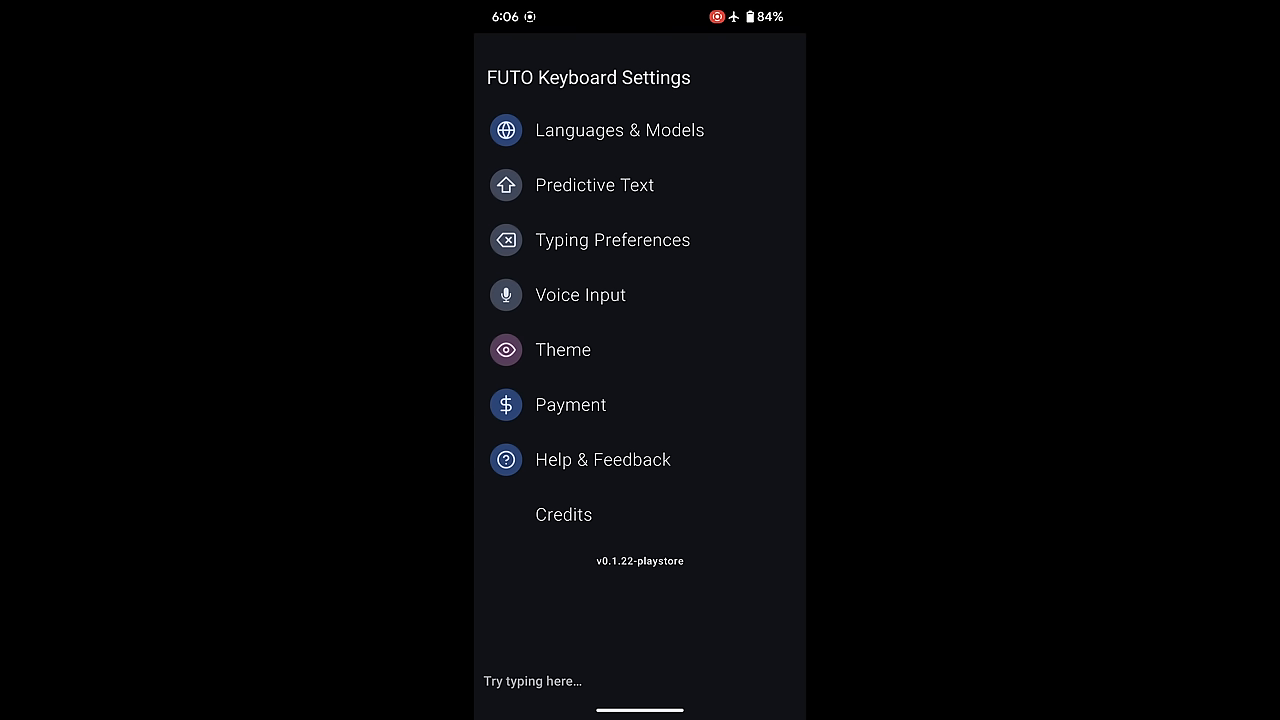
click(594, 185)
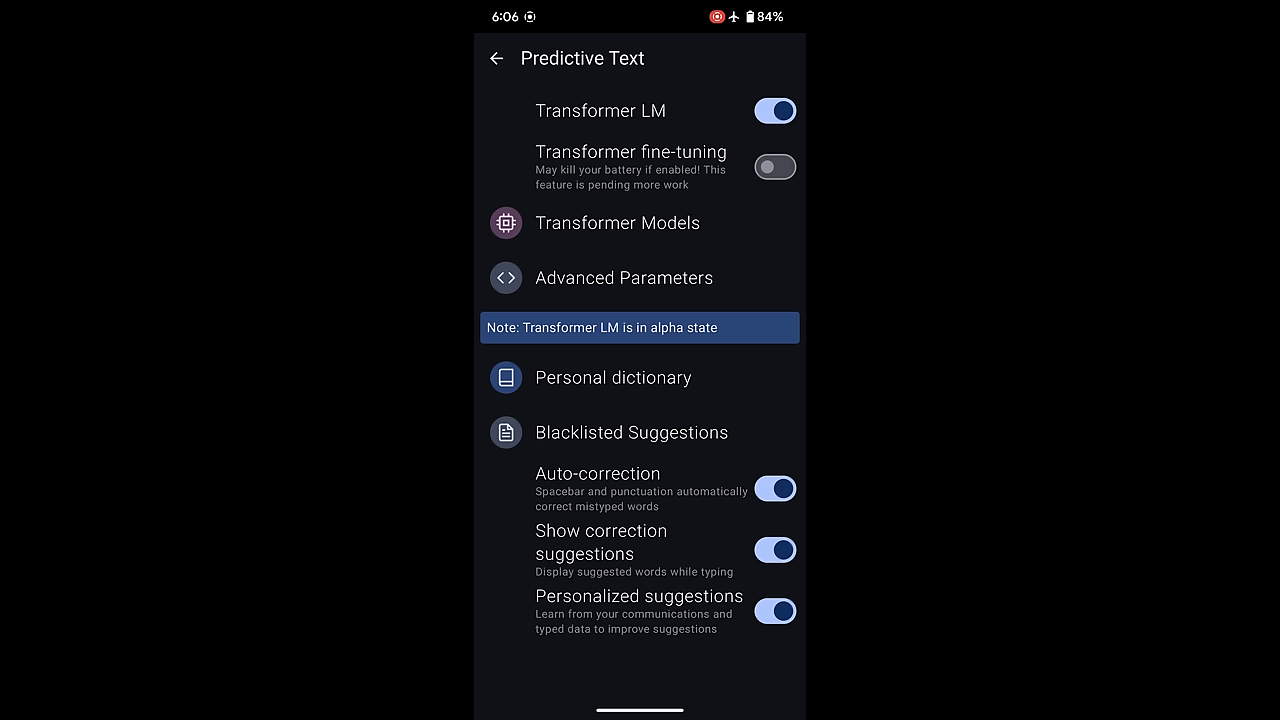
View the Transformer Models and Advanced Parameters pages under Predictive Text
click(617, 223)
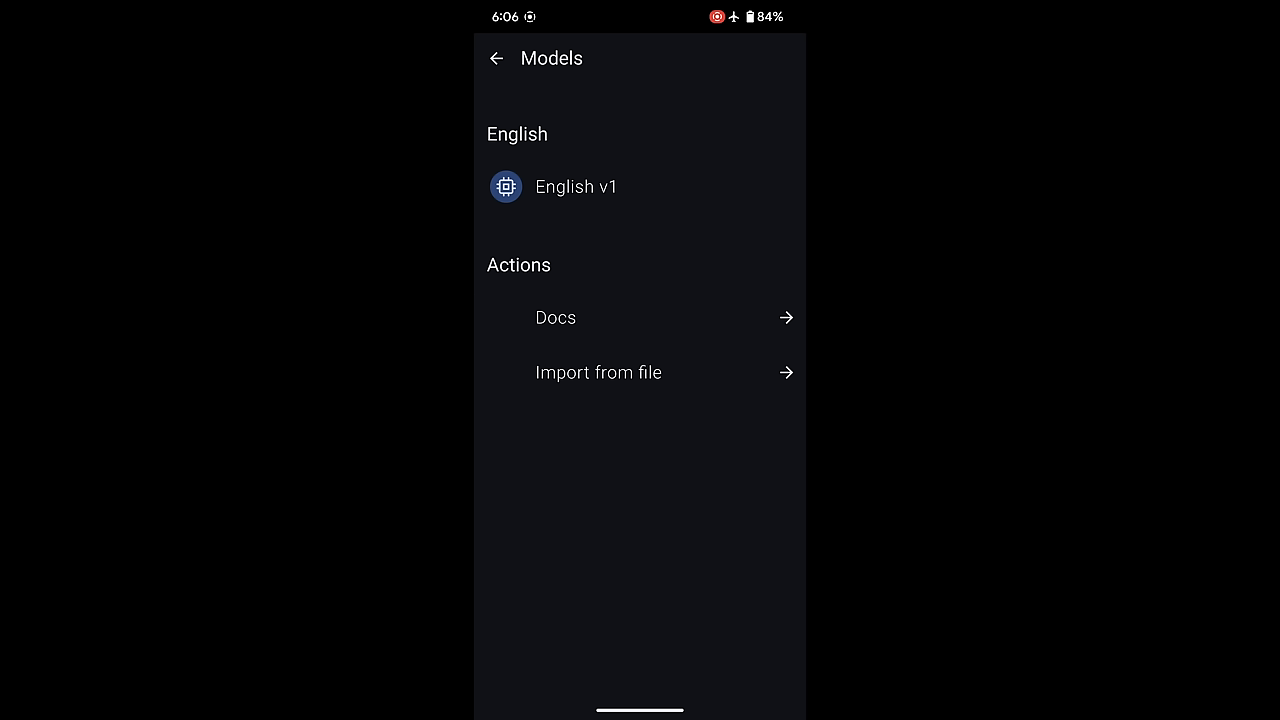
click(496, 58)
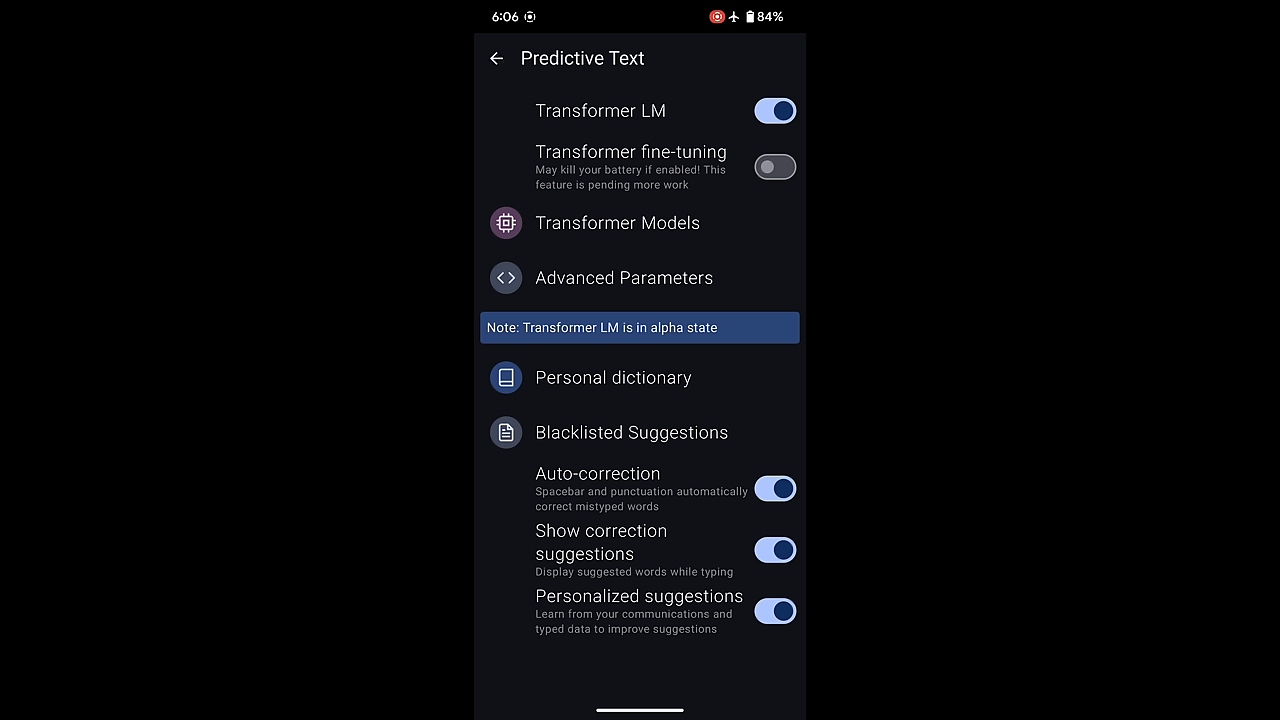
click(623, 278)
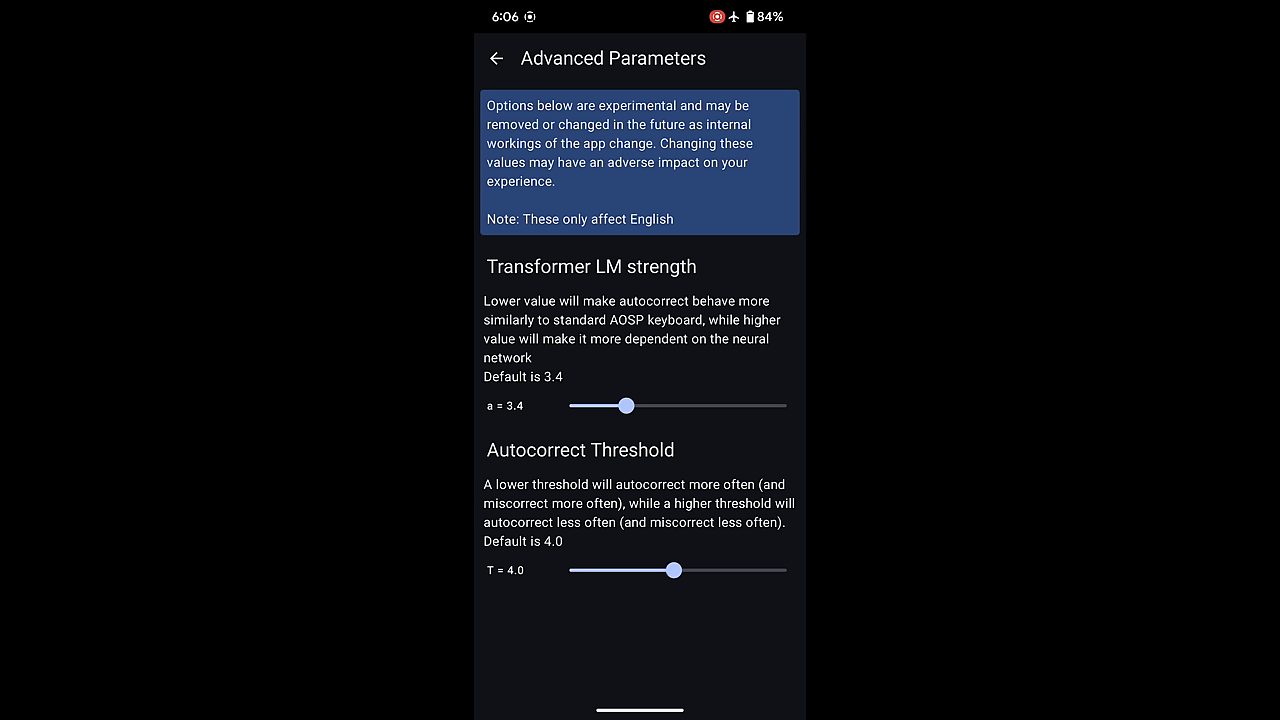
click(496, 58)
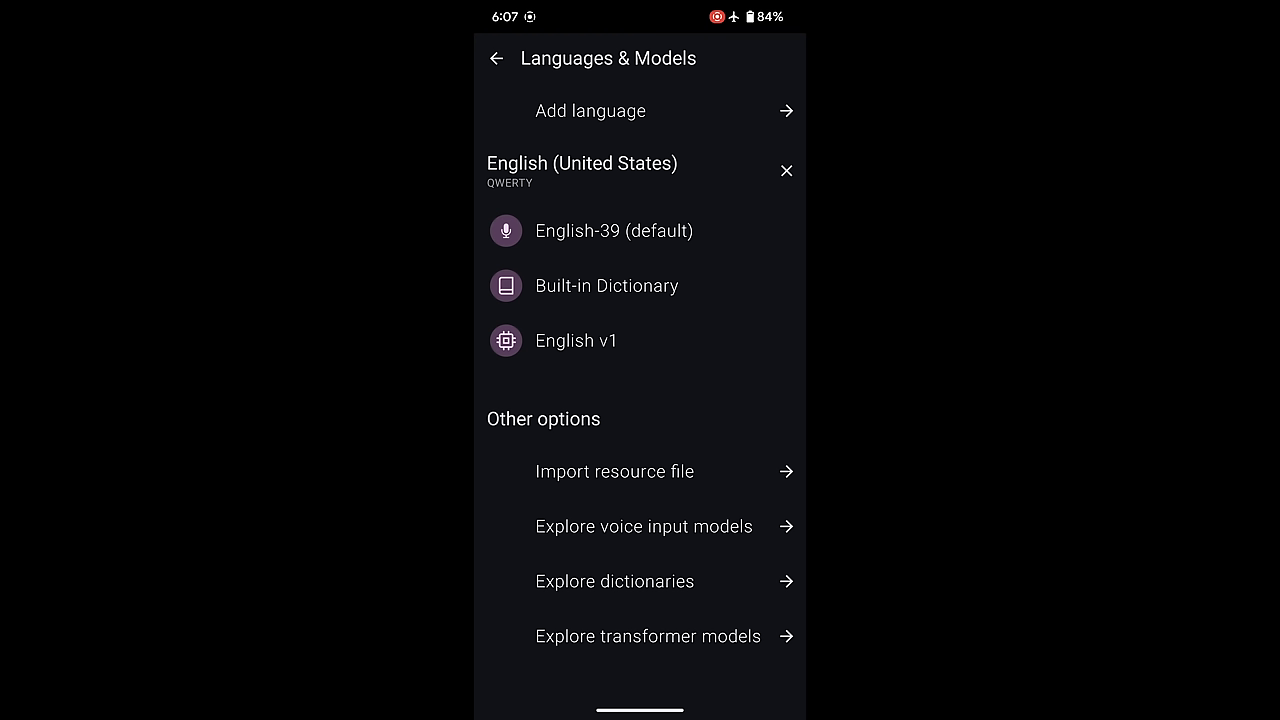
click(644, 526)
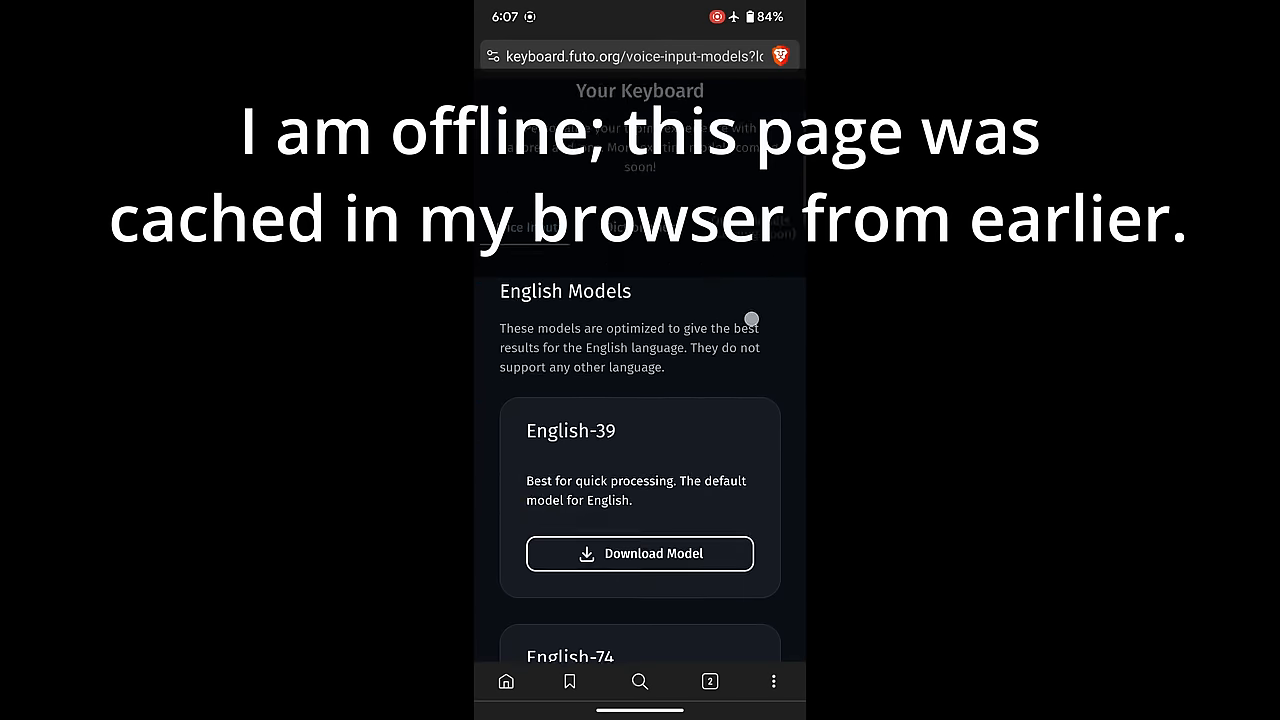
Scroll through the English-39, English-74 and English-244 voice models, then return to settings
scroll(down, 3)
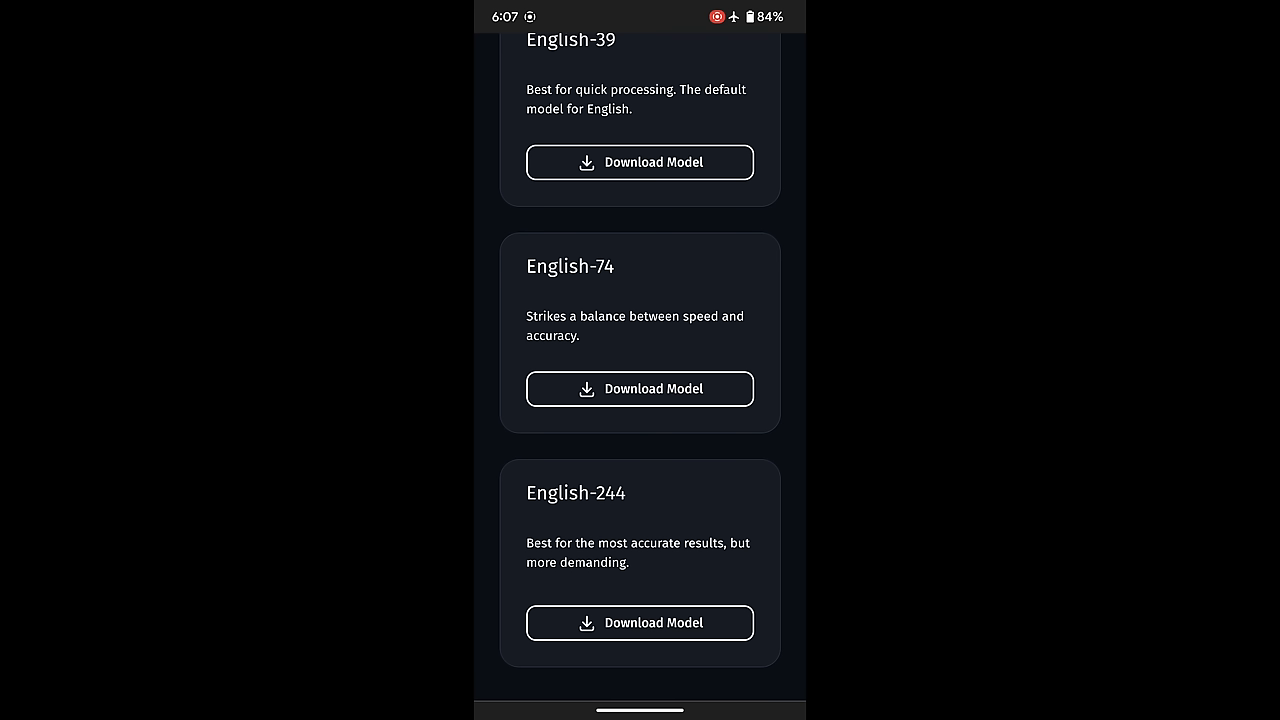
click(497, 58)
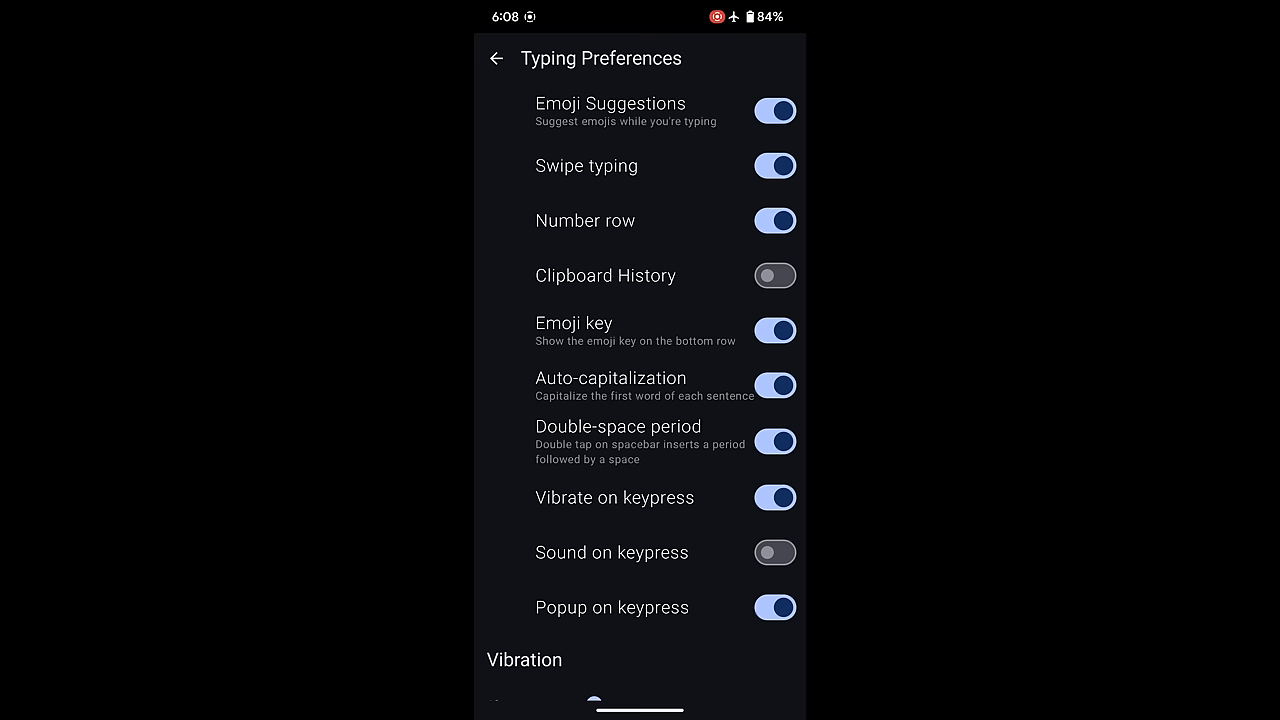
Scroll the Theme page's theme grid and keyboard height settings, then go back
scroll(up, 3)
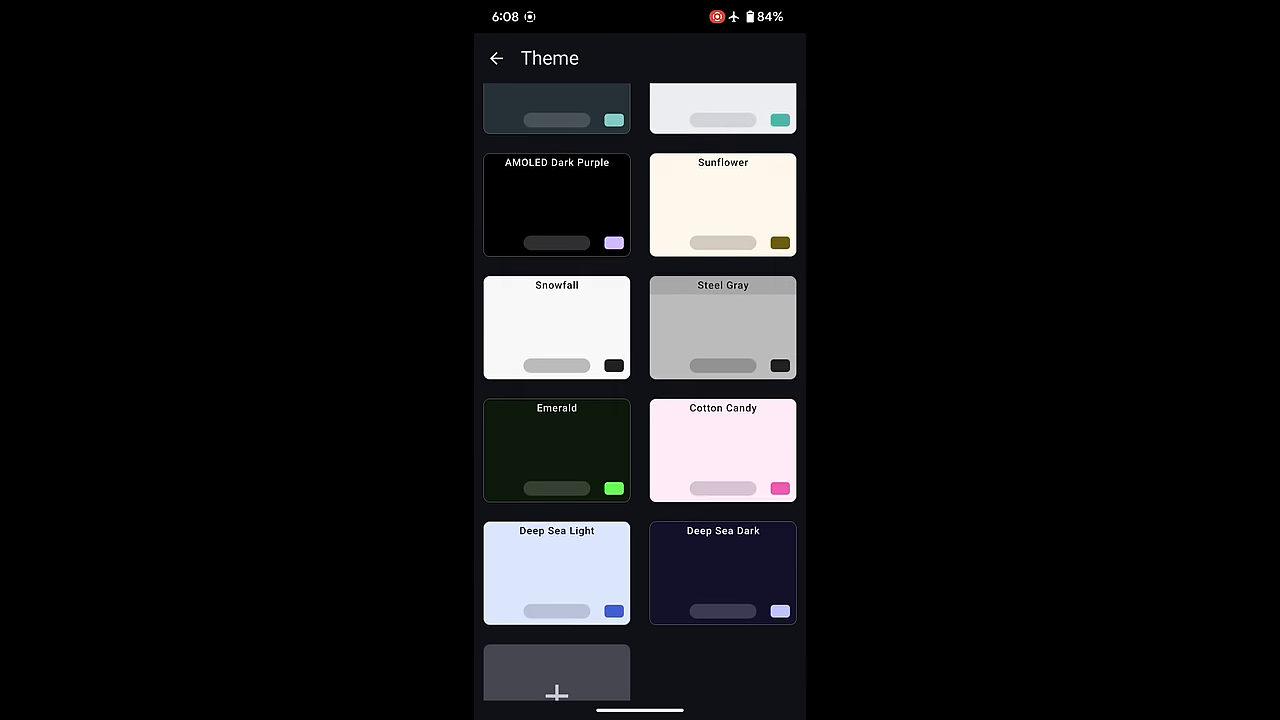
scroll(down, 3)
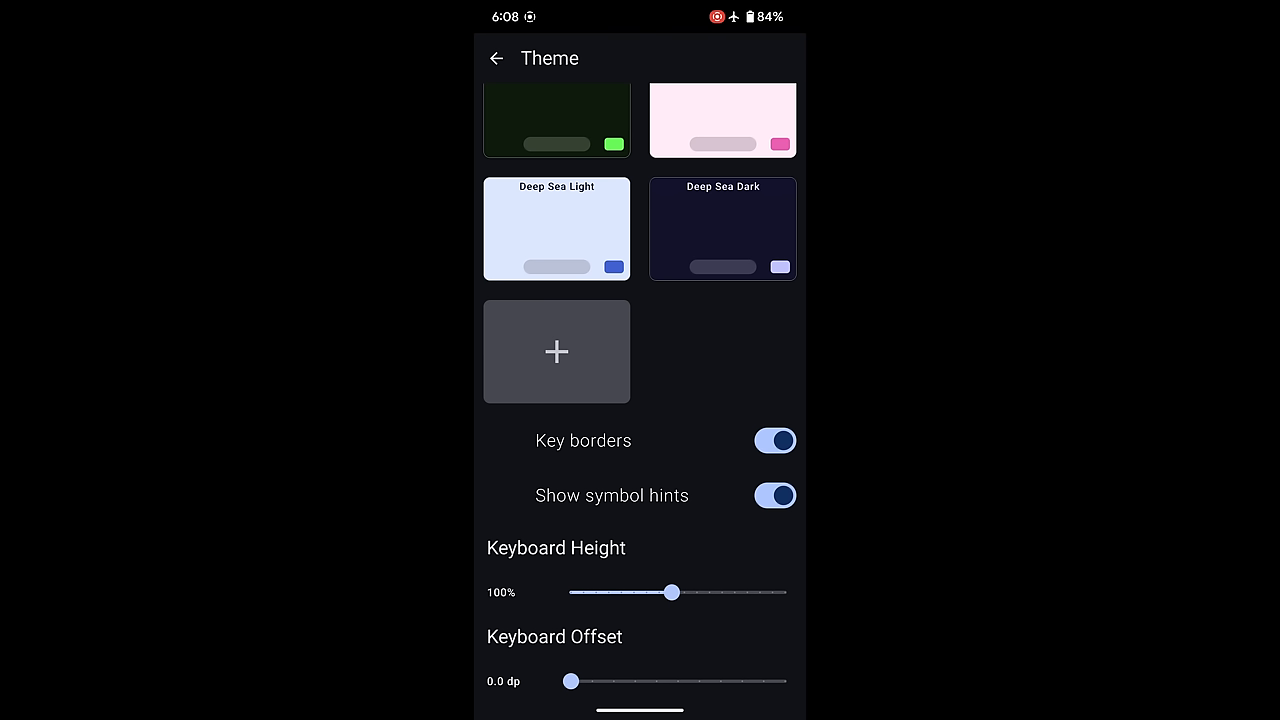
click(497, 58)
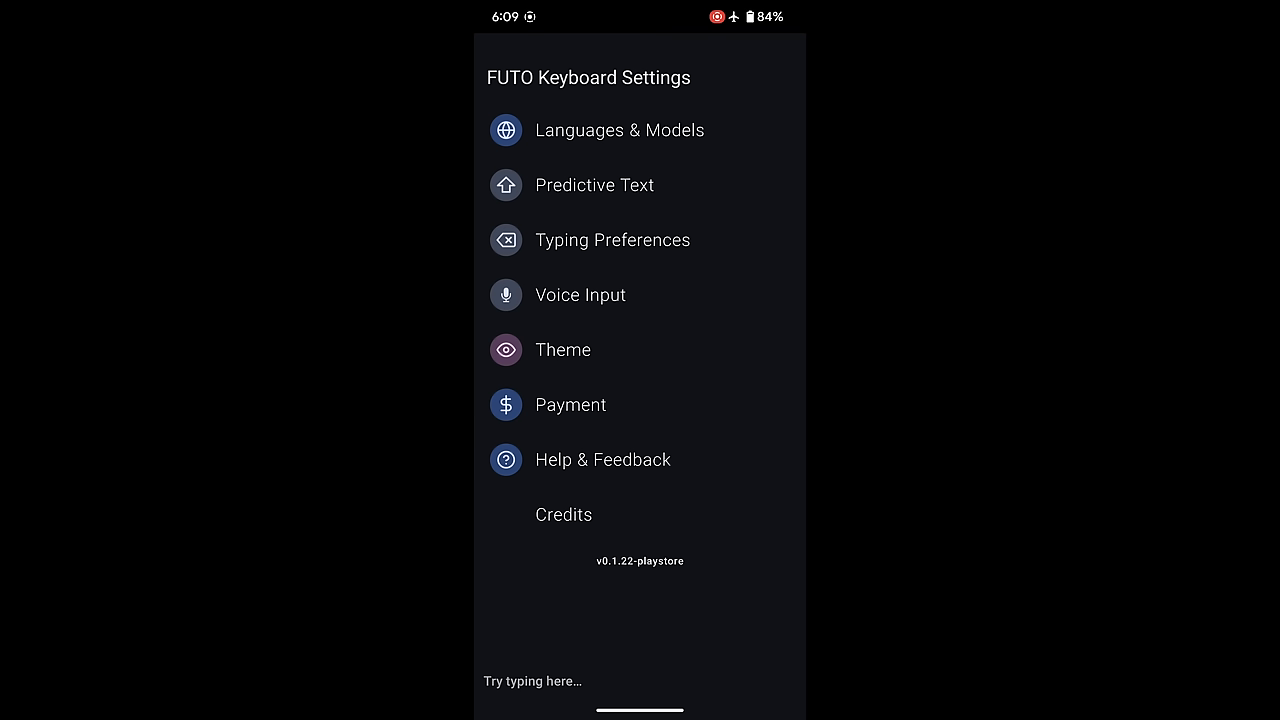
Open Payment and scroll the $4.99 plus tax pay offer
click(571, 405)
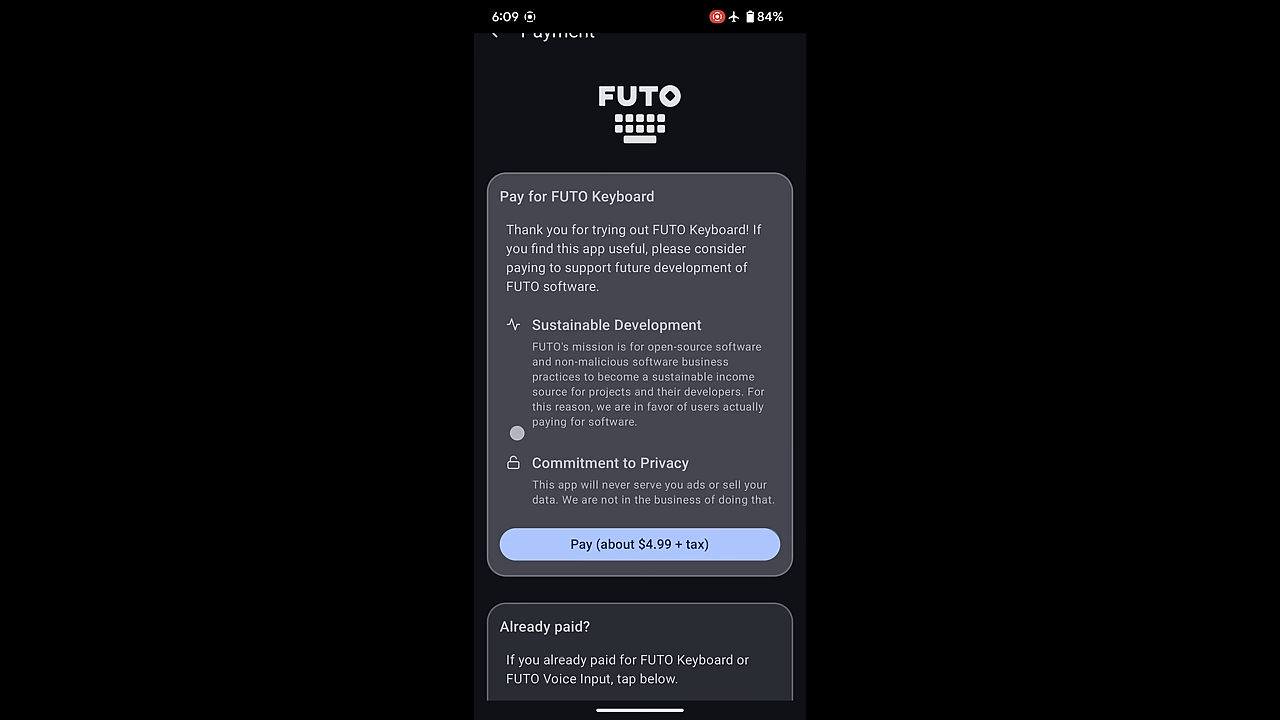
scroll(down, 3)
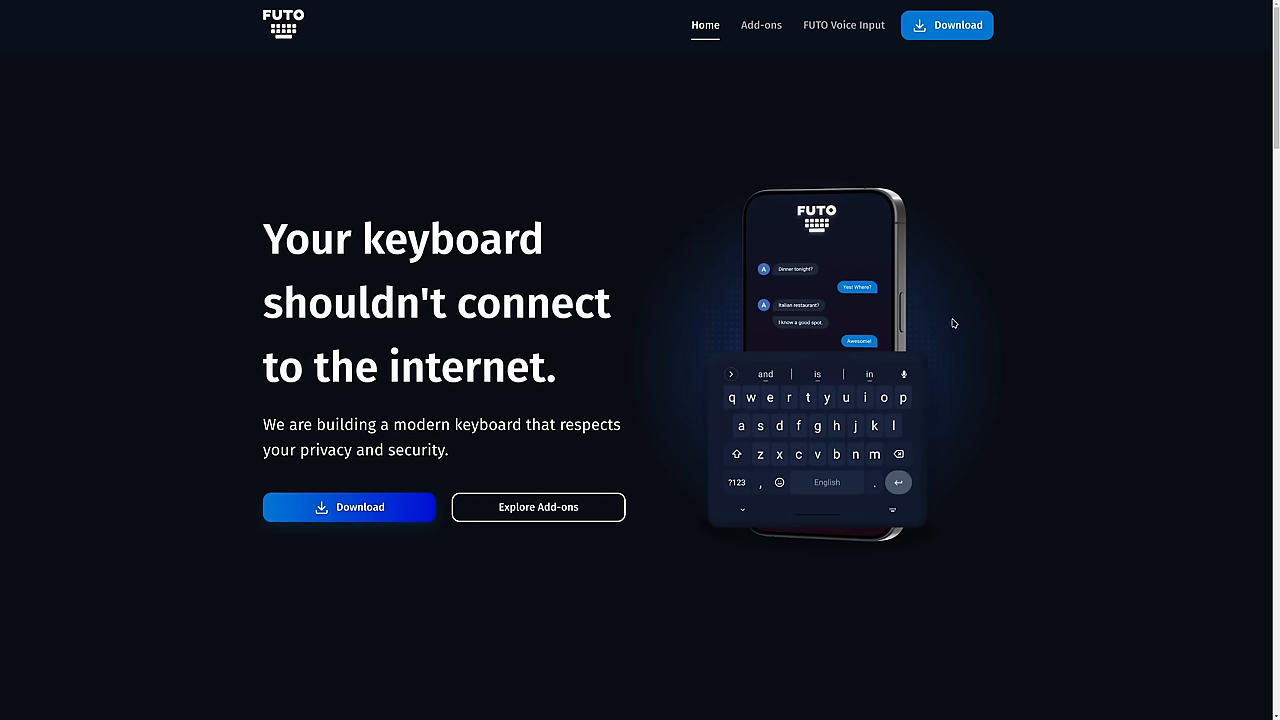
mouse_move(925, 296)
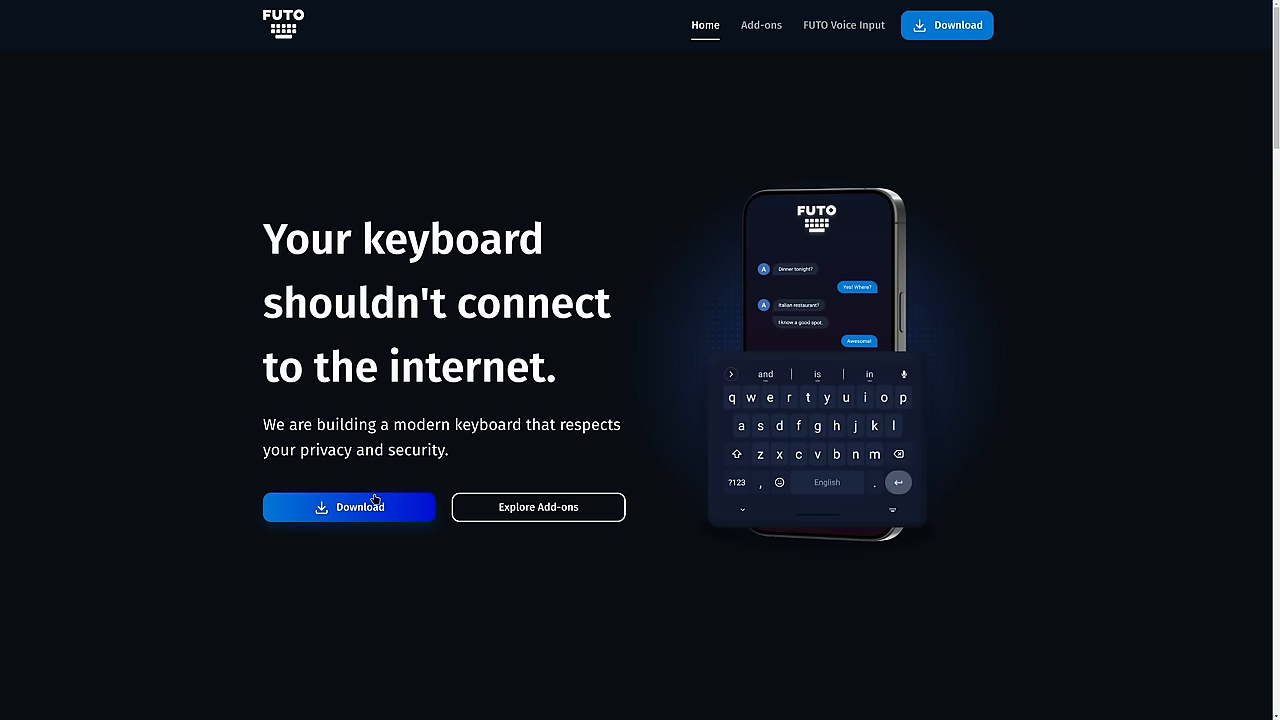
Jump to the Download section with Play Store, F-Droid and Obtainium options
click(349, 506)
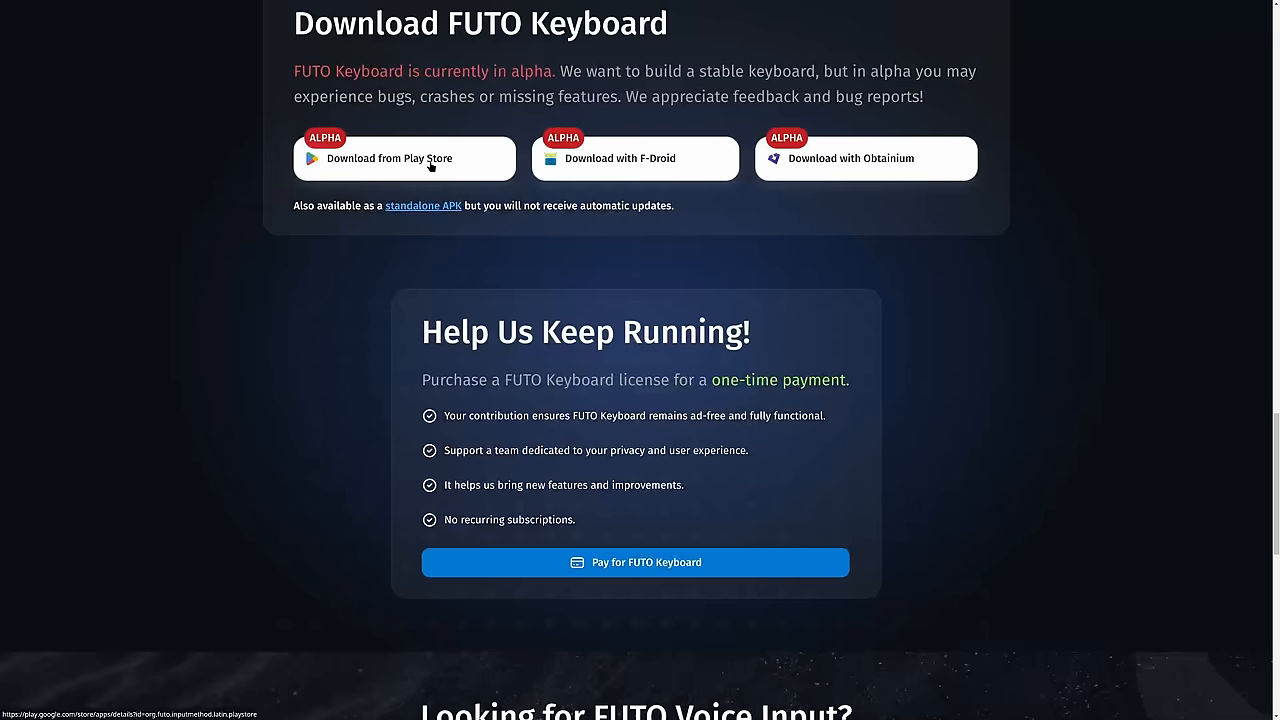
mouse_move(841, 201)
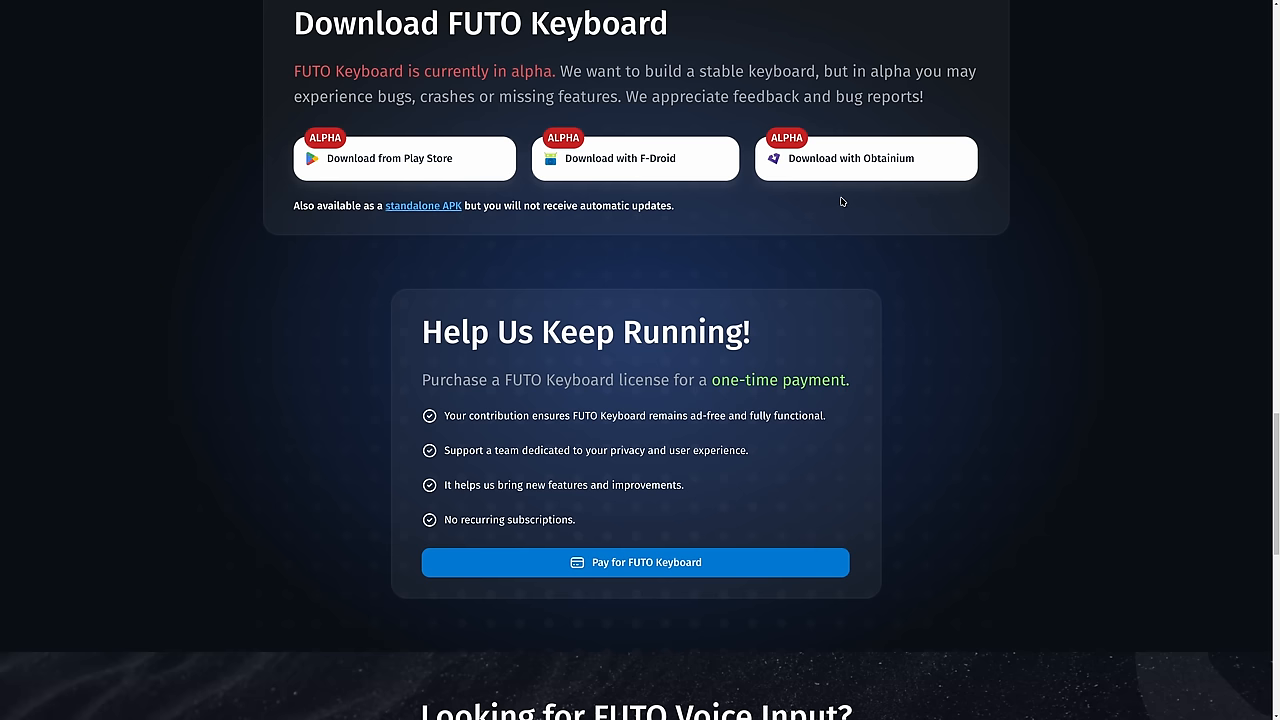
mouse_move(726, 513)
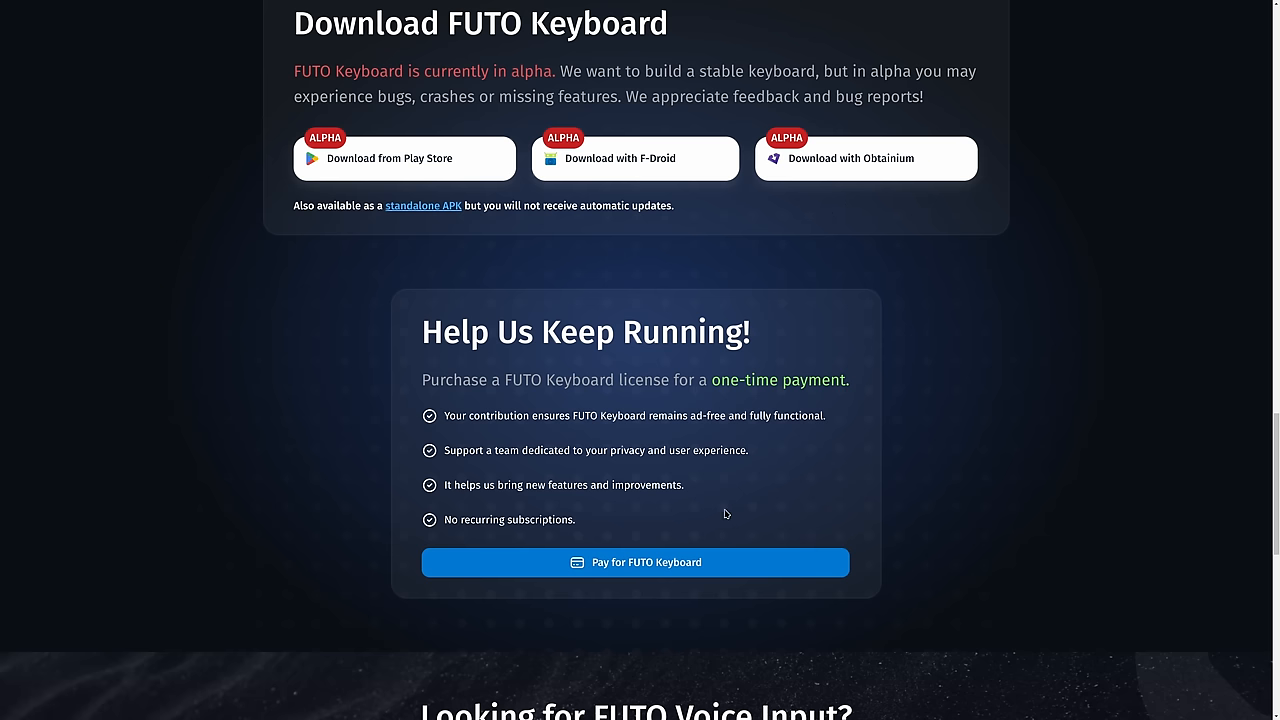
mouse_move(636, 562)
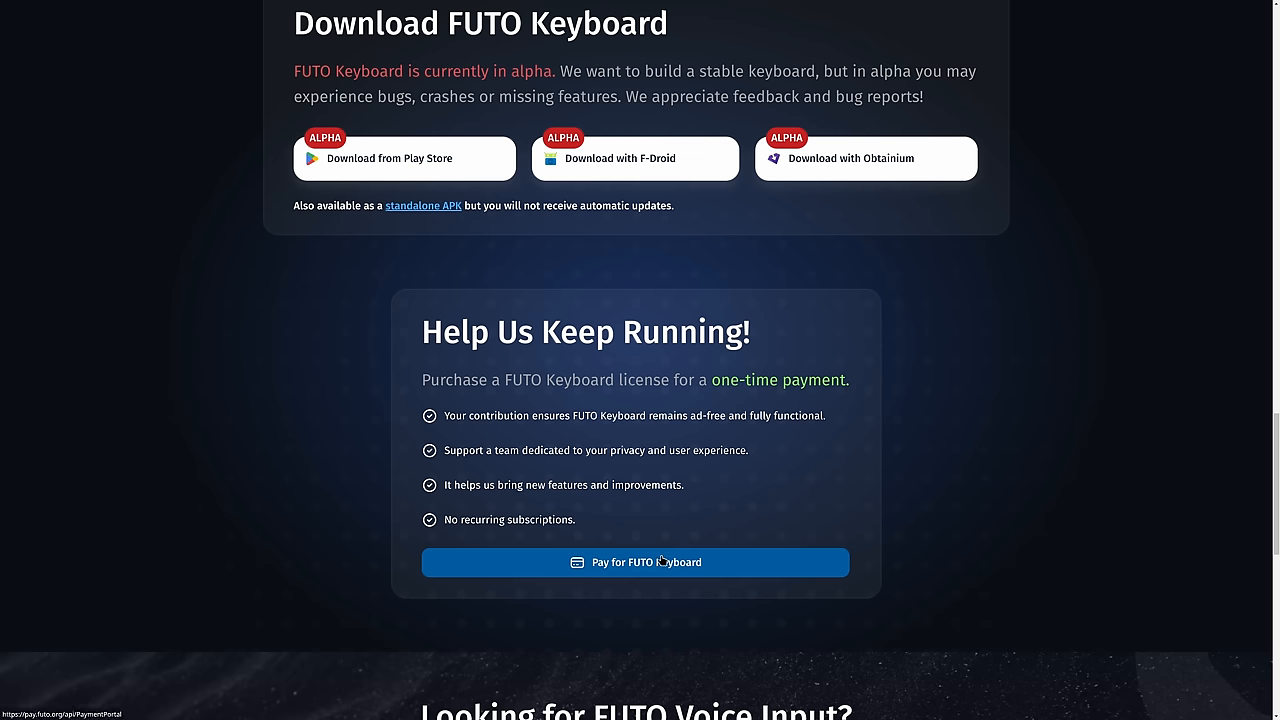